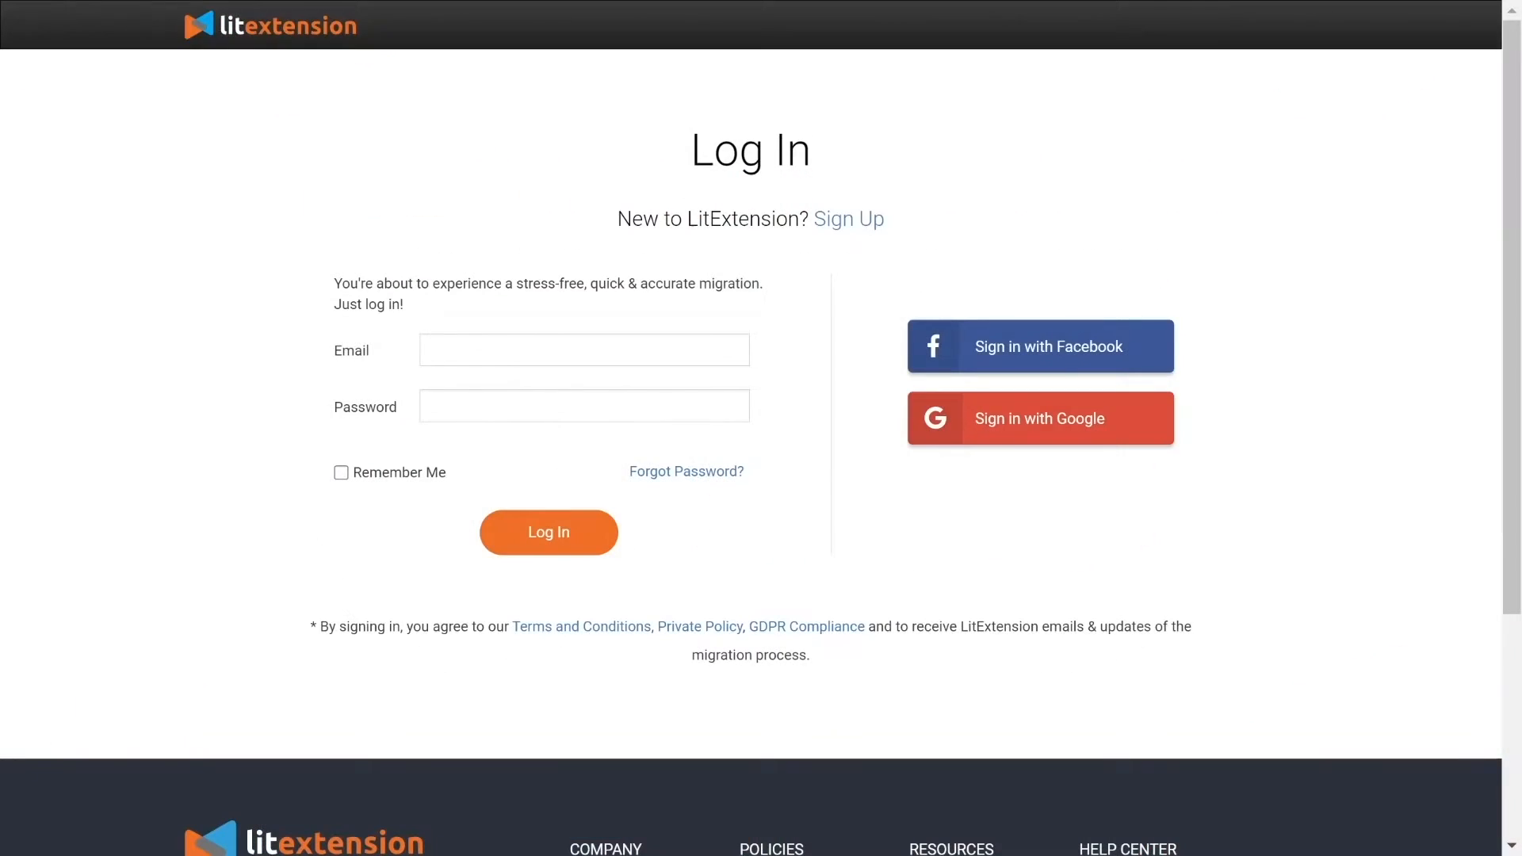
Sign in to the LitExtension account with the Log In button.
{"action": "left_click", "coordinate": [548, 532]}
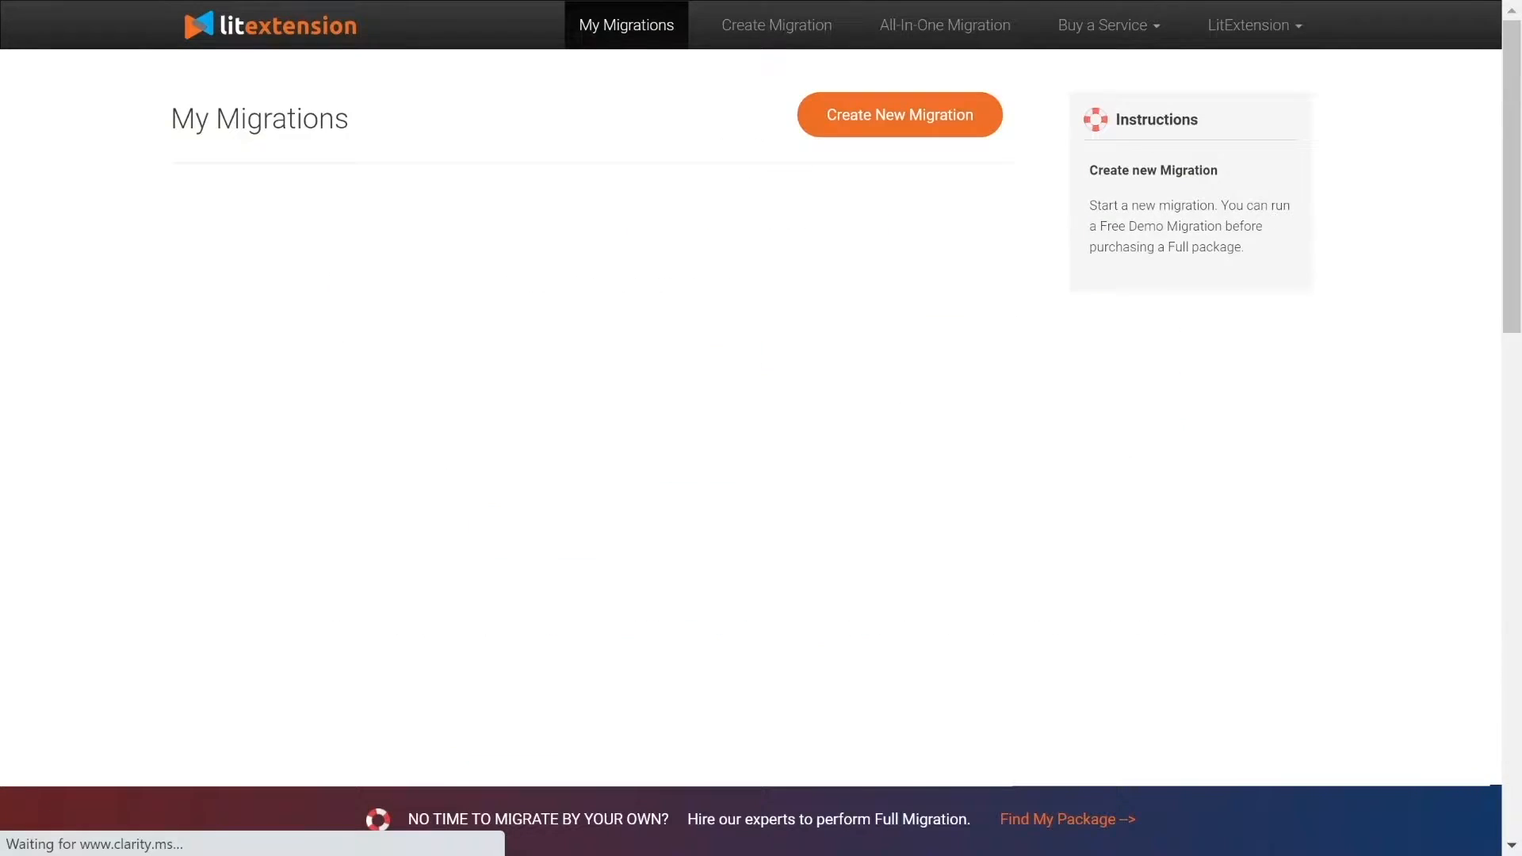
{"action": "left_click", "coordinate": [898, 113]}
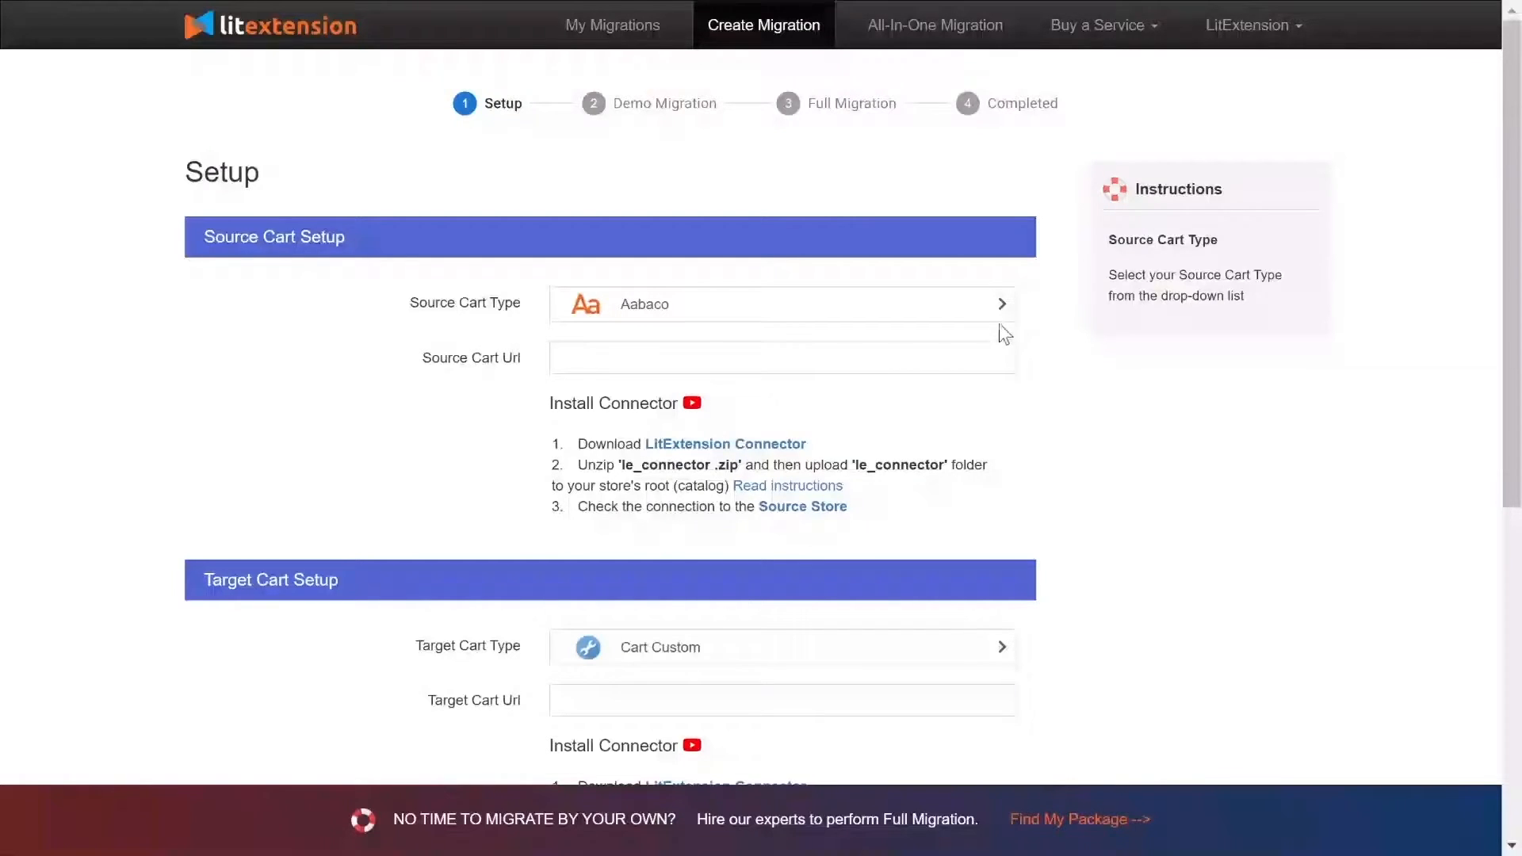
{"action": "type", "text": "wix"}
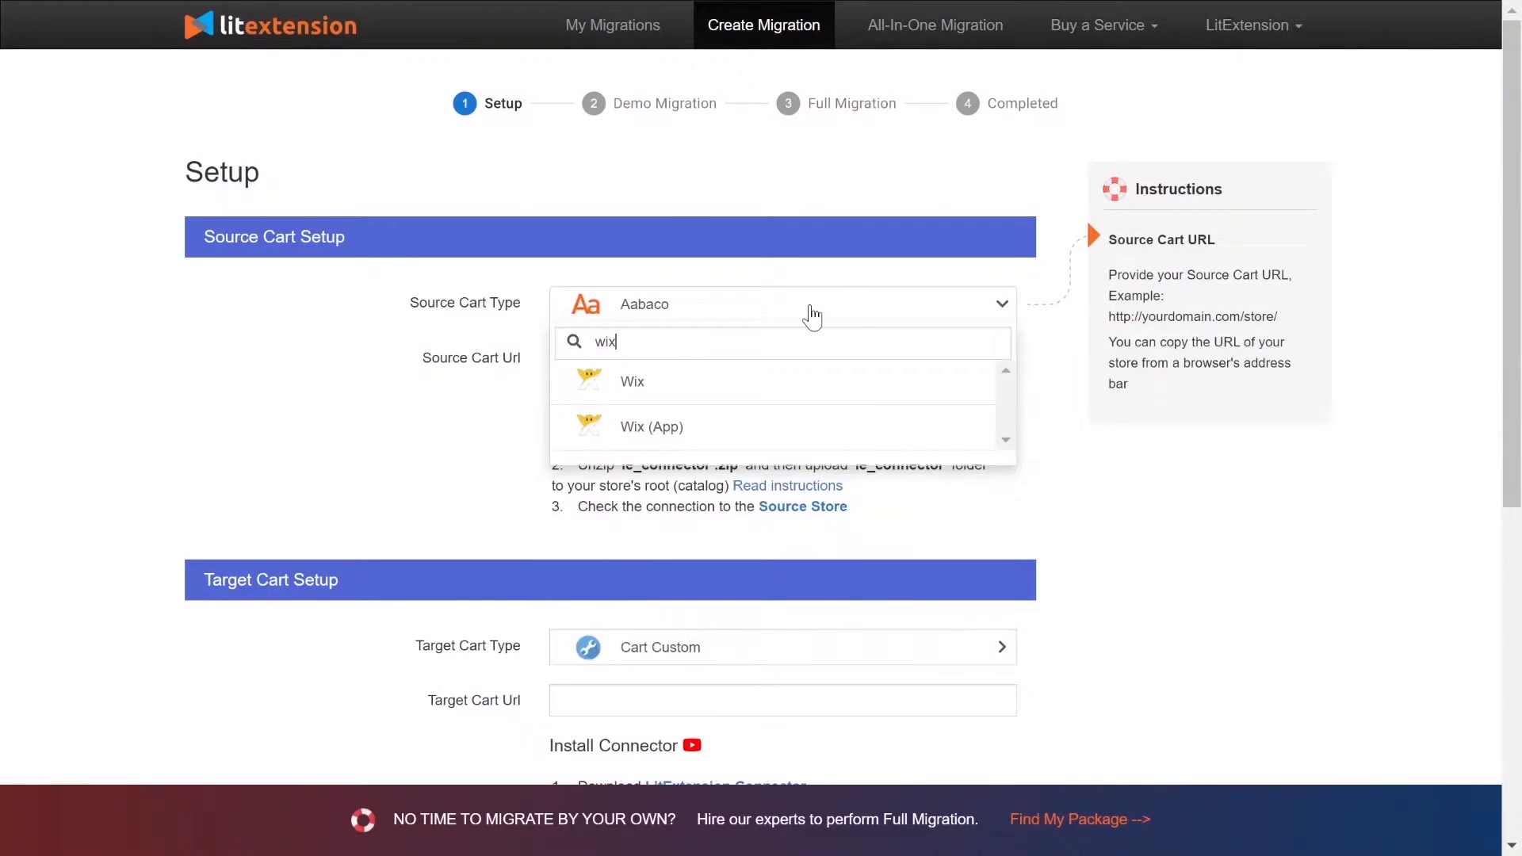
{"action": "left_click", "coordinate": [631, 381]}
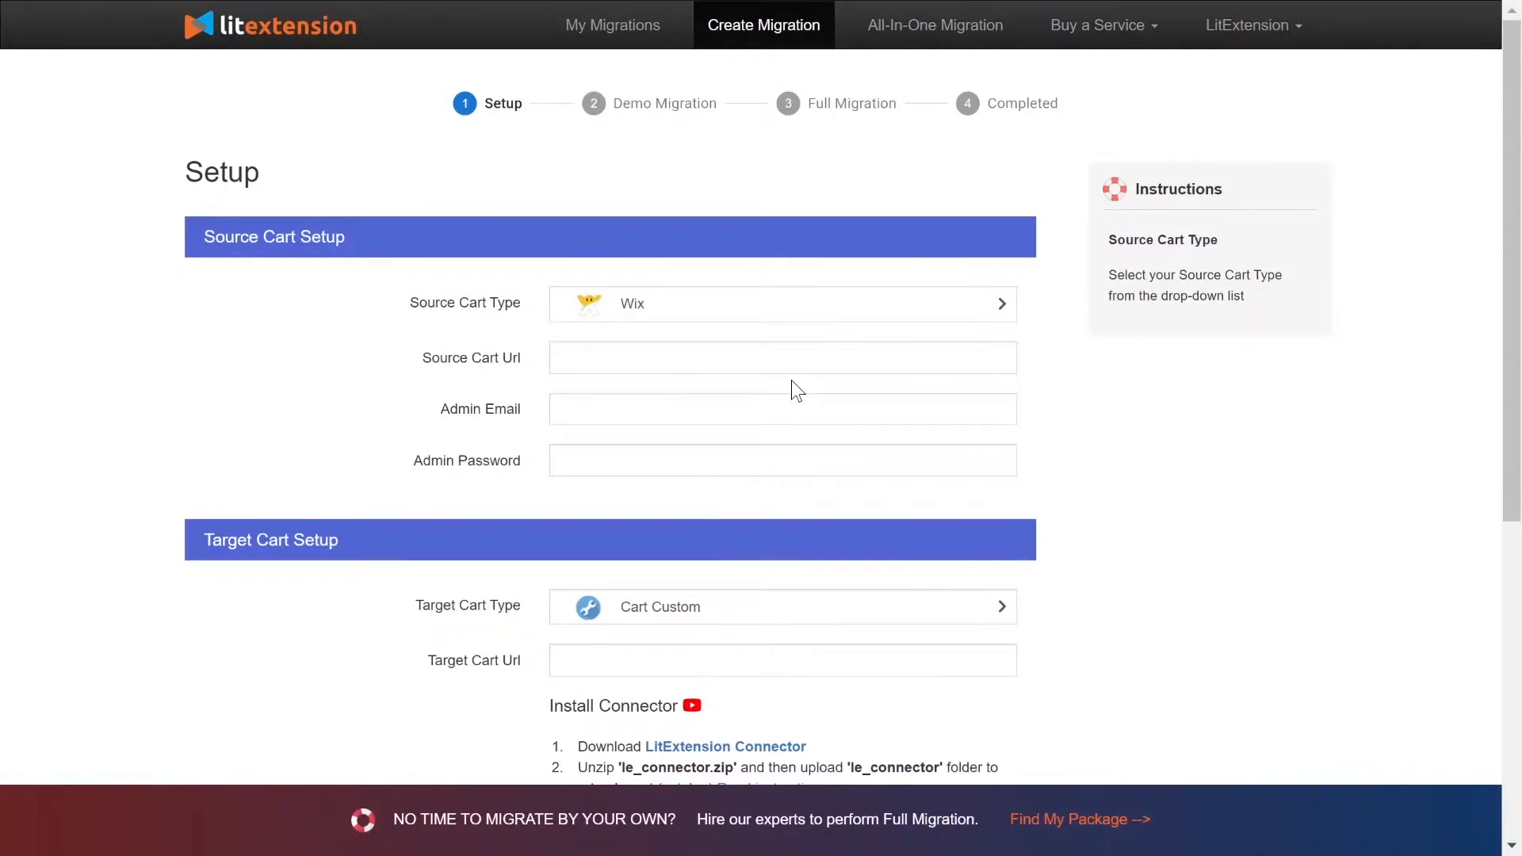
{"action": "type", "text": "http://45.56.66.224/your_source_cart"}
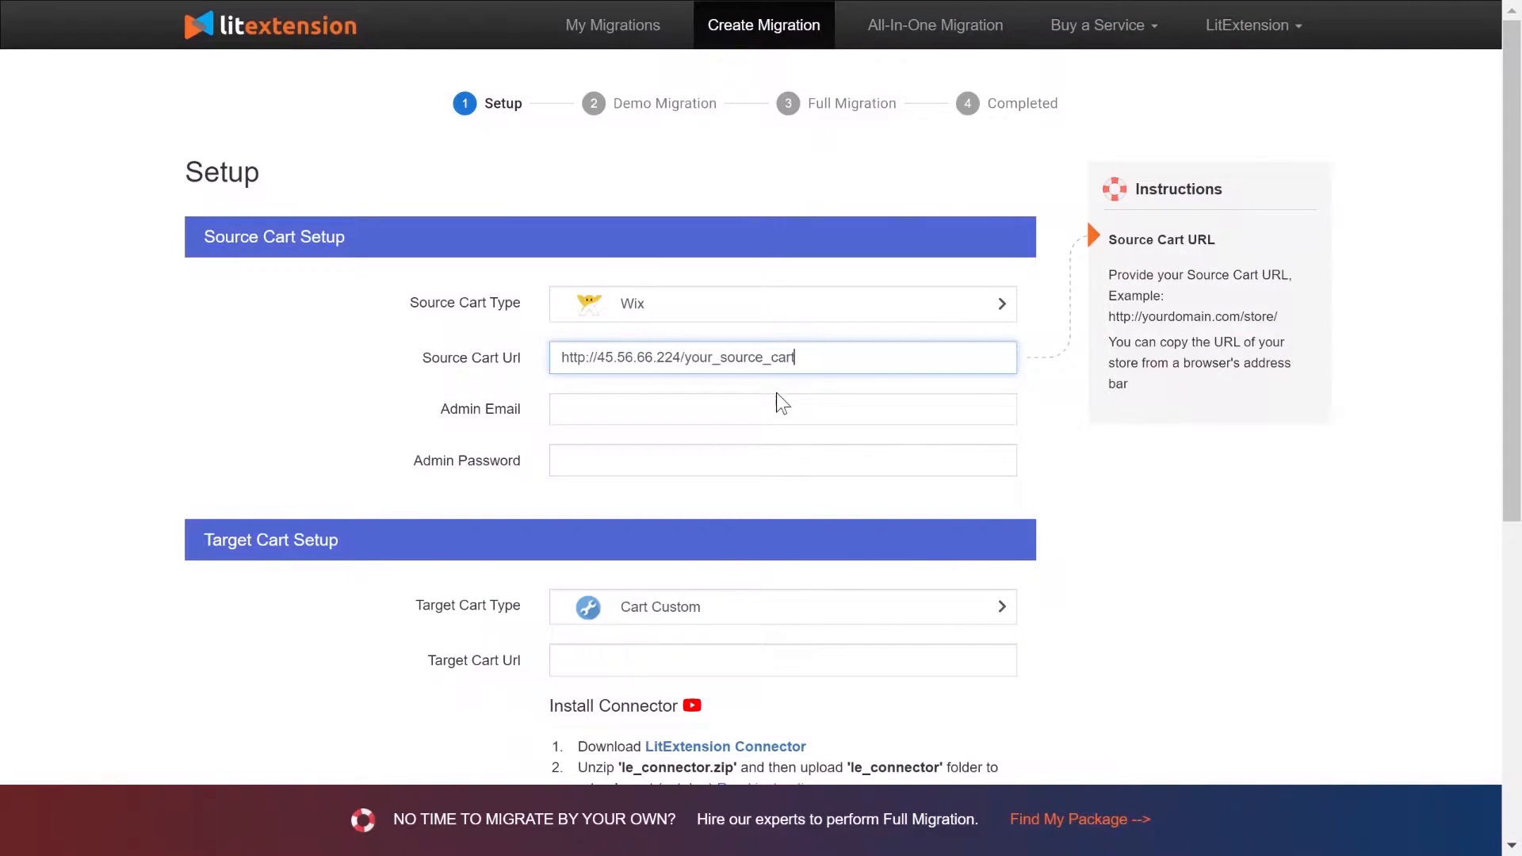
{"action": "type", "text": "test@litextension.com"}
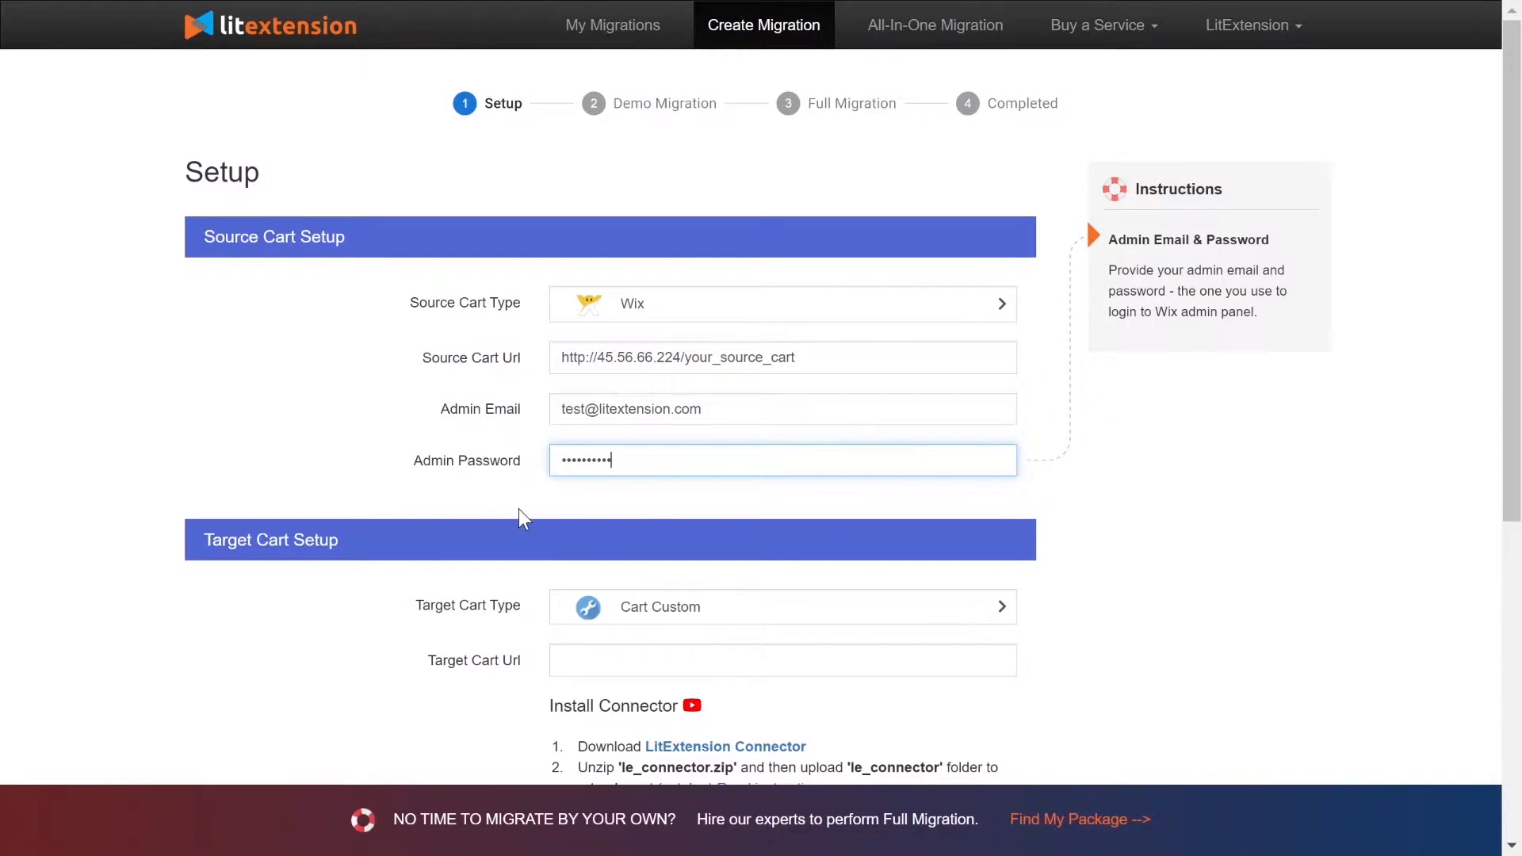
Scroll down past the WooCommerce target cart to the Install Connector instructions.
{"action": "scroll", "scroll_direction": "down", "scroll_amount": 3}
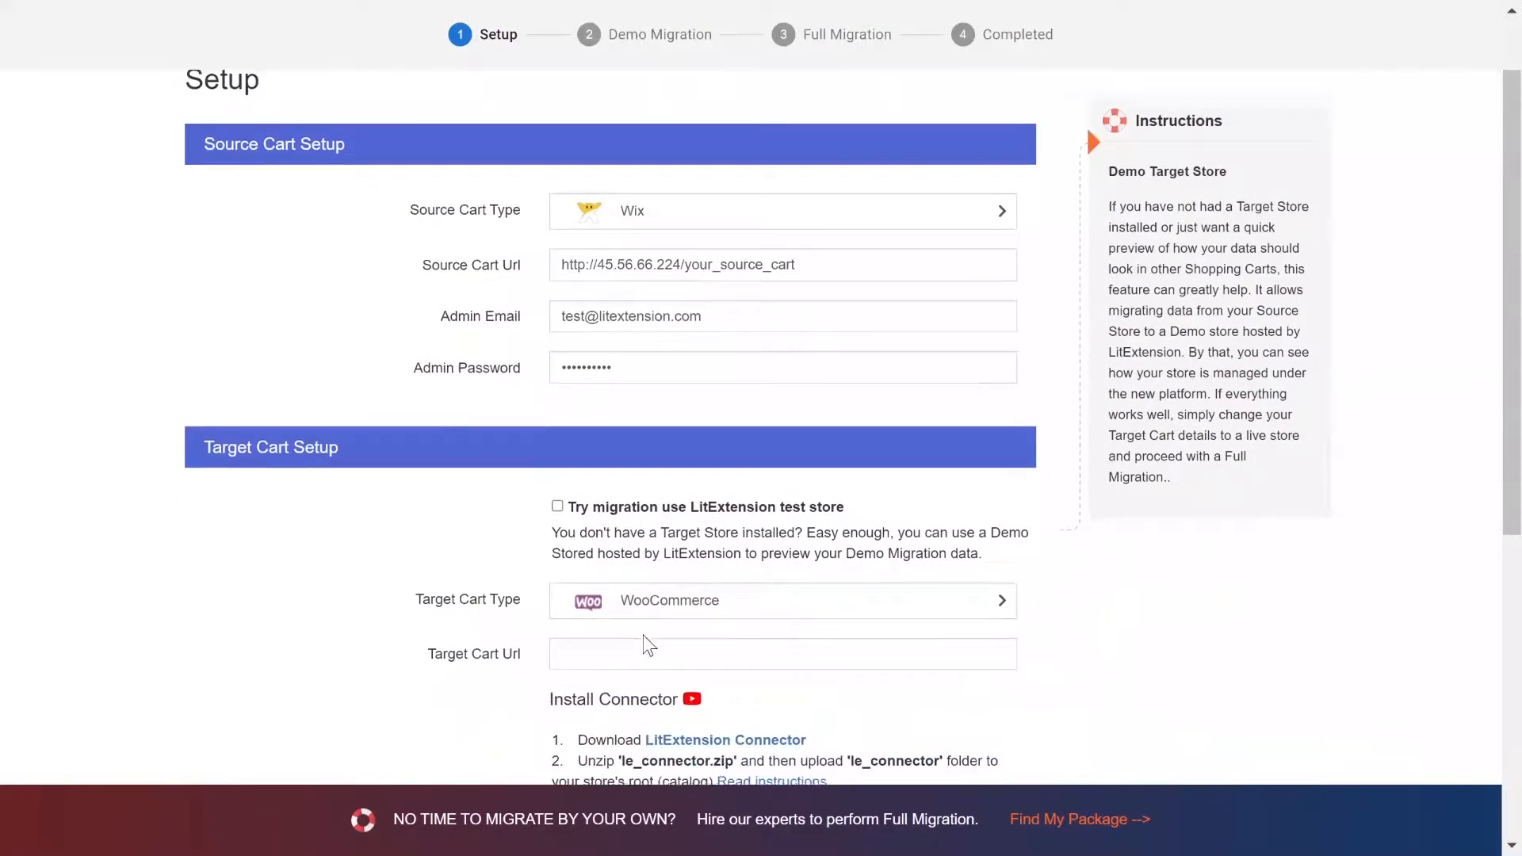
{"action": "scroll", "scroll_direction": "down", "scroll_amount": 3}
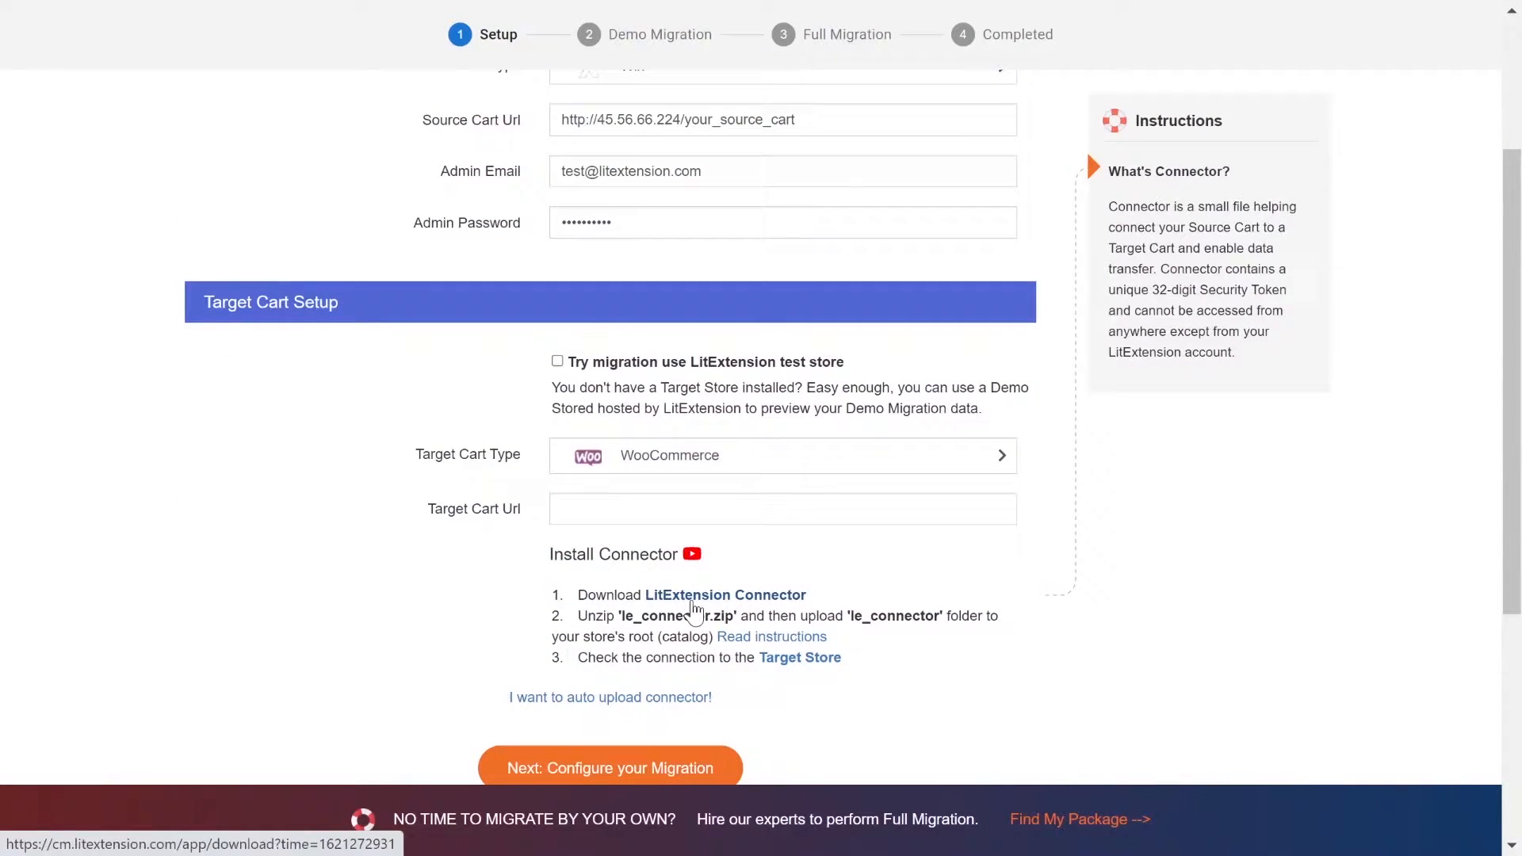
Extract le_connector.zip in Downloads with Extract Here.
{"action": "right_click", "coordinate": [346, 191]}
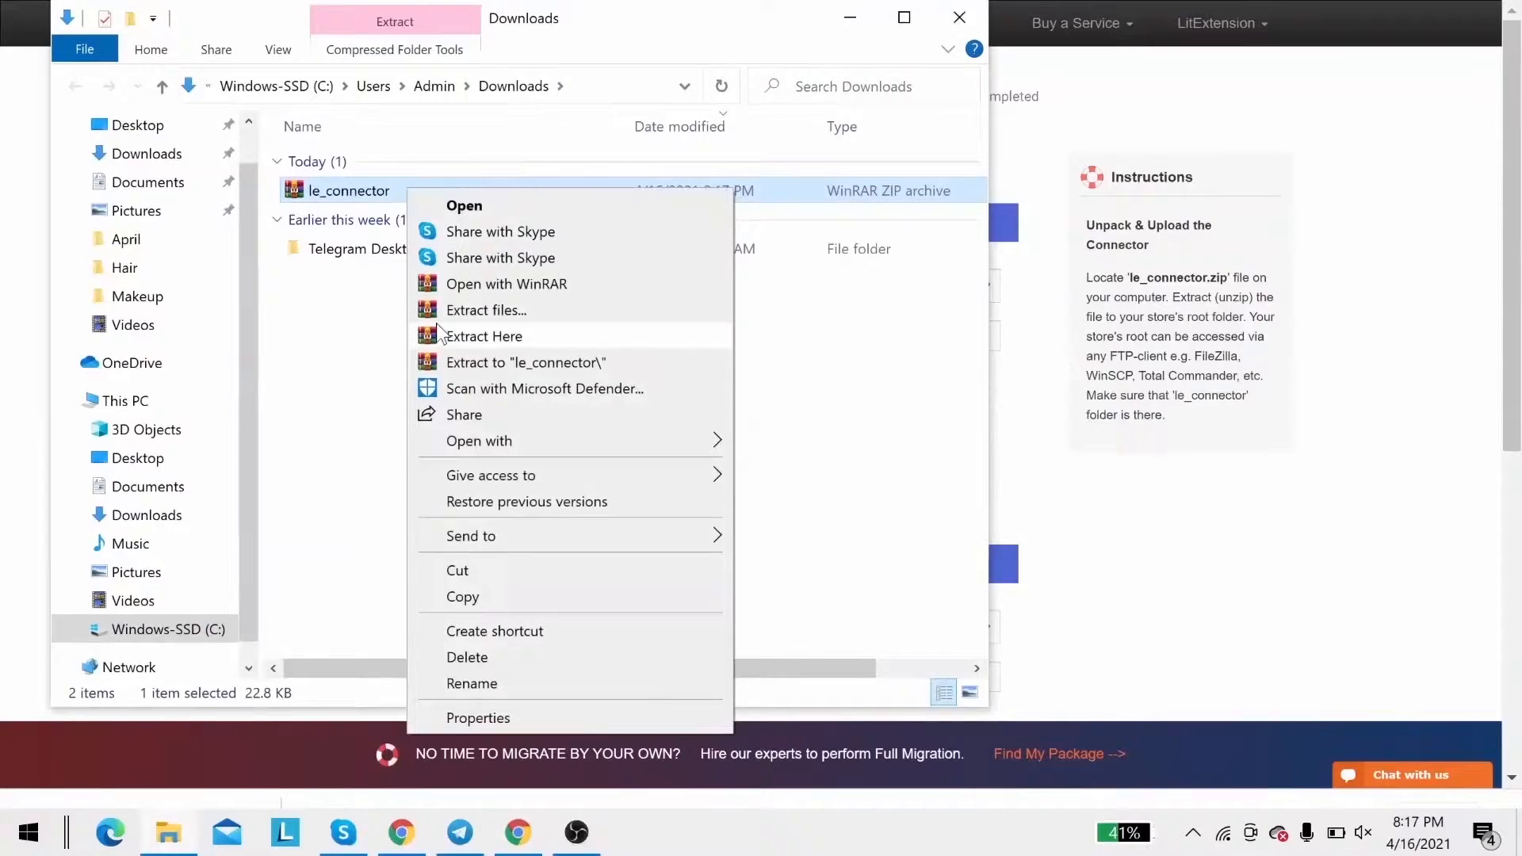
{"action": "left_click", "coordinate": [483, 336]}
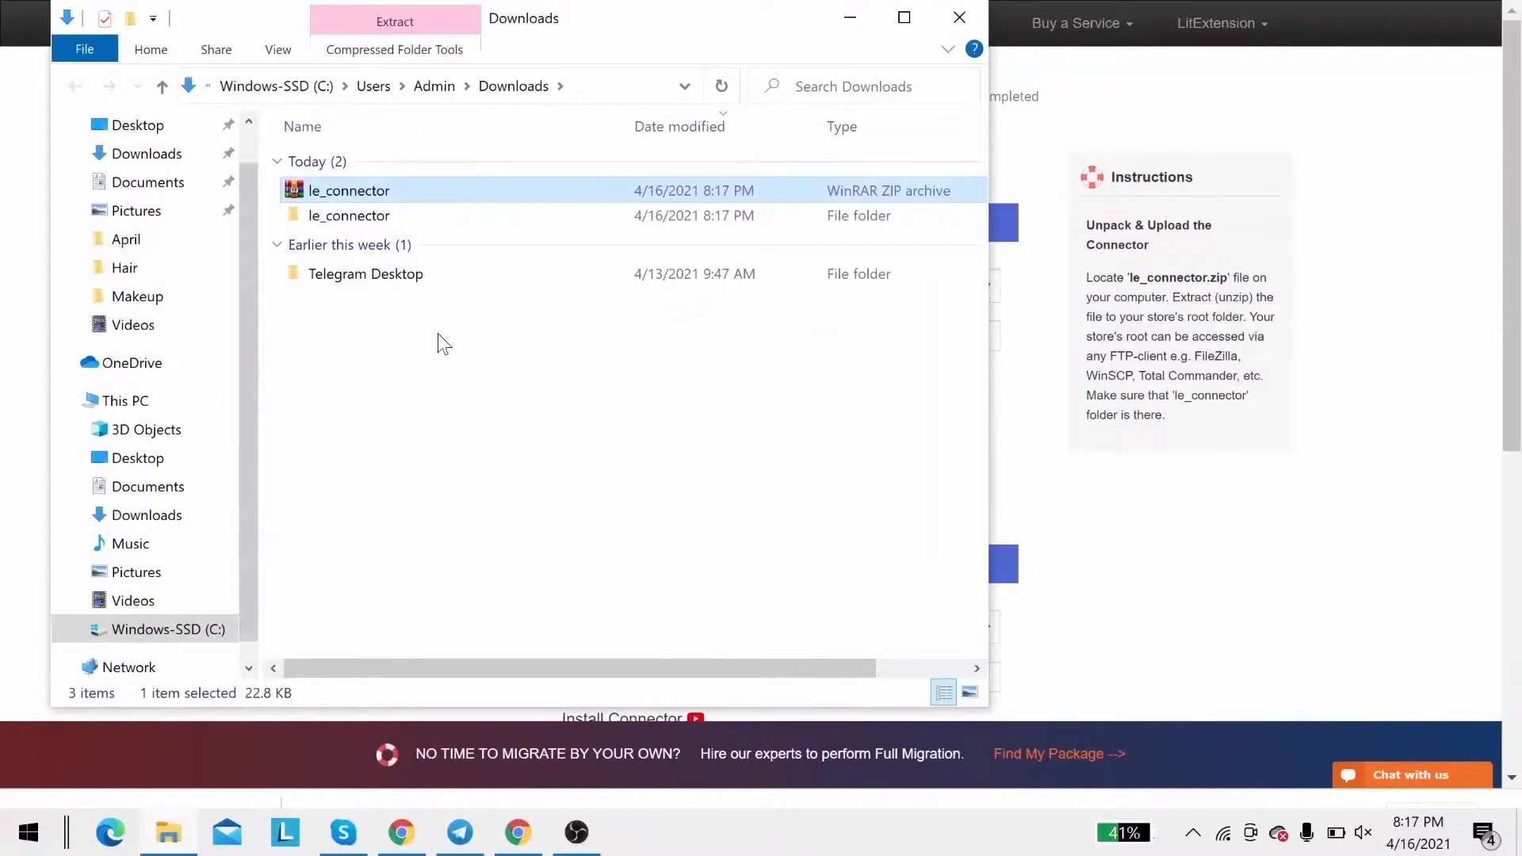
{"action": "mouse_move", "coordinate": [436, 376]}
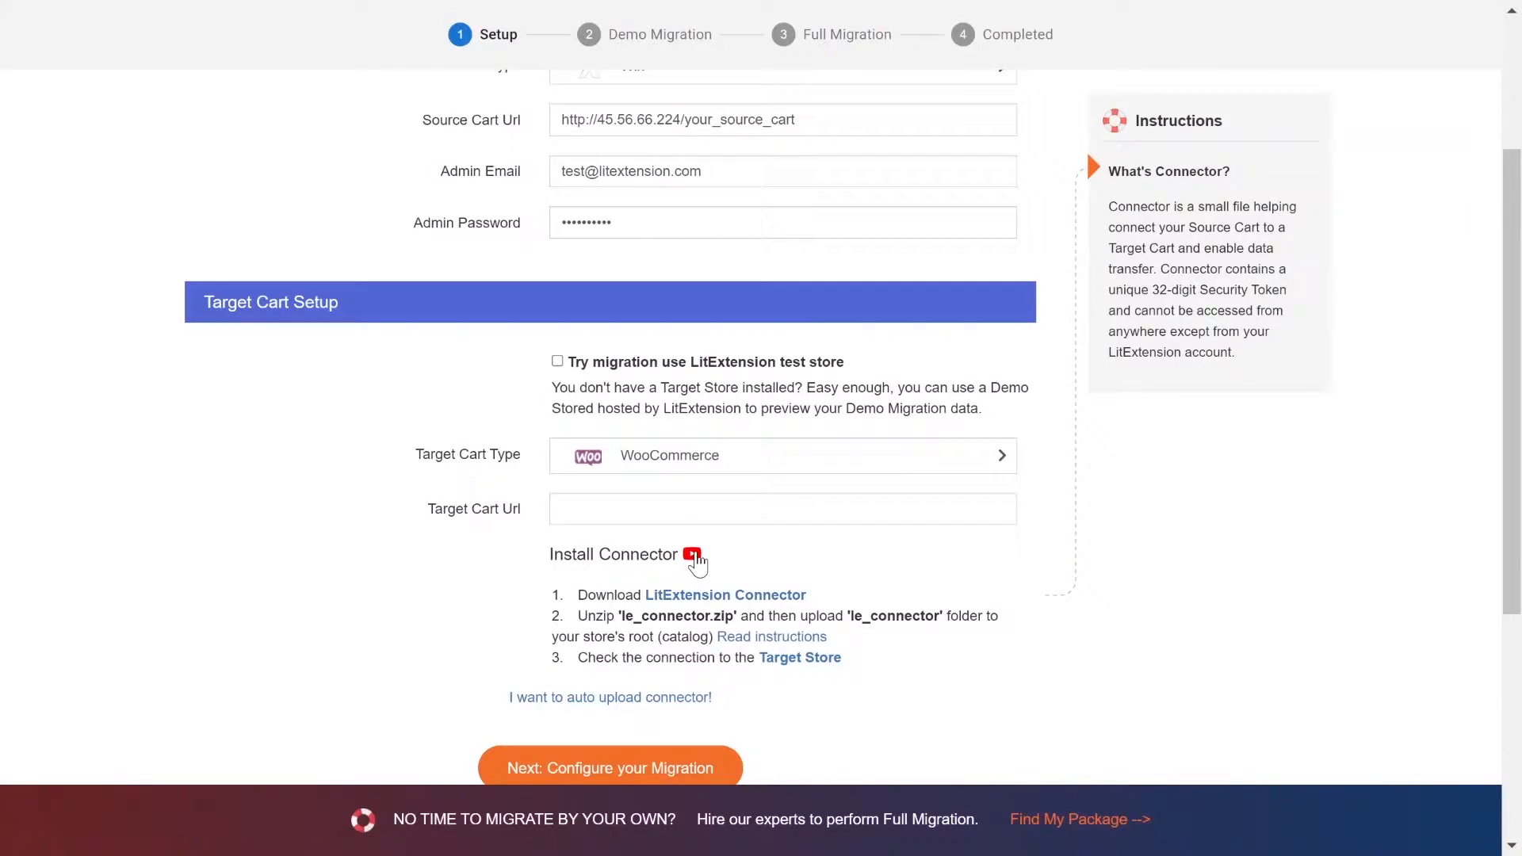
{"action": "left_click", "coordinate": [692, 554]}
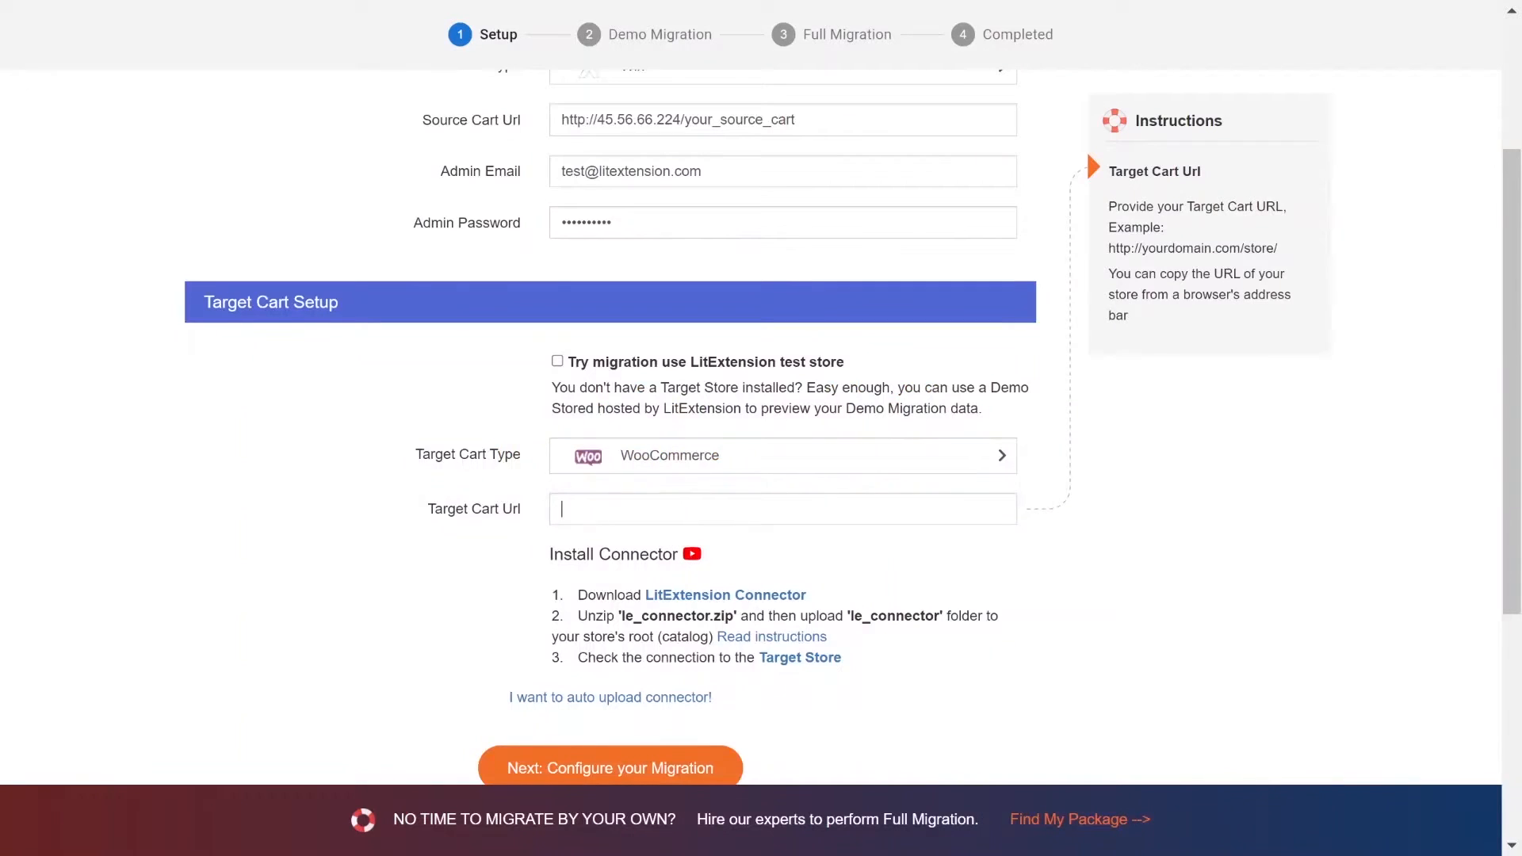
{"action": "type", "text": "http://45.33.0.186/your_target_cart"}
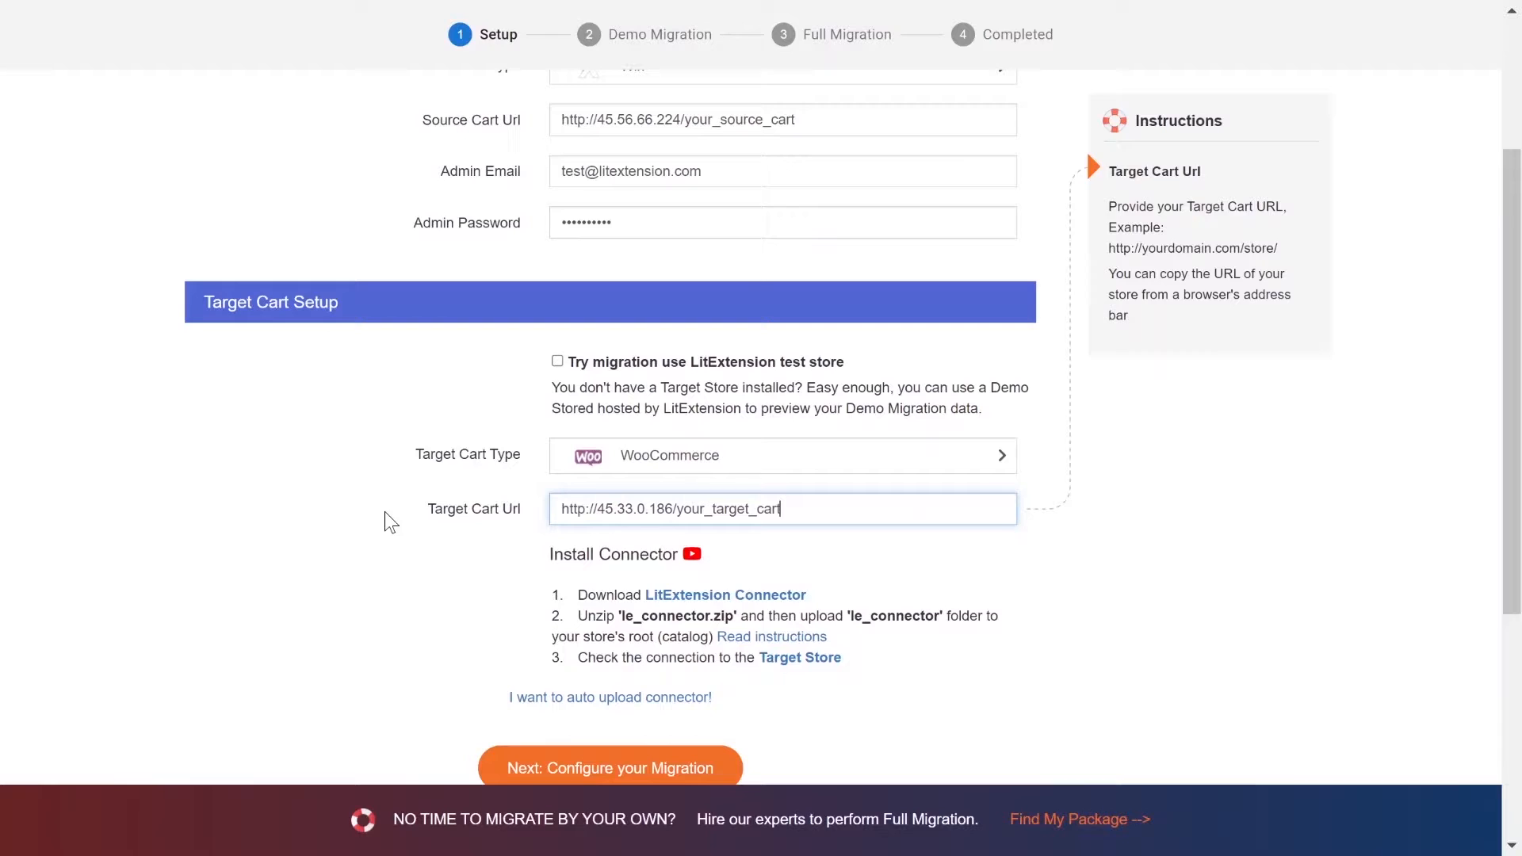
{"action": "left_click", "coordinate": [609, 768]}
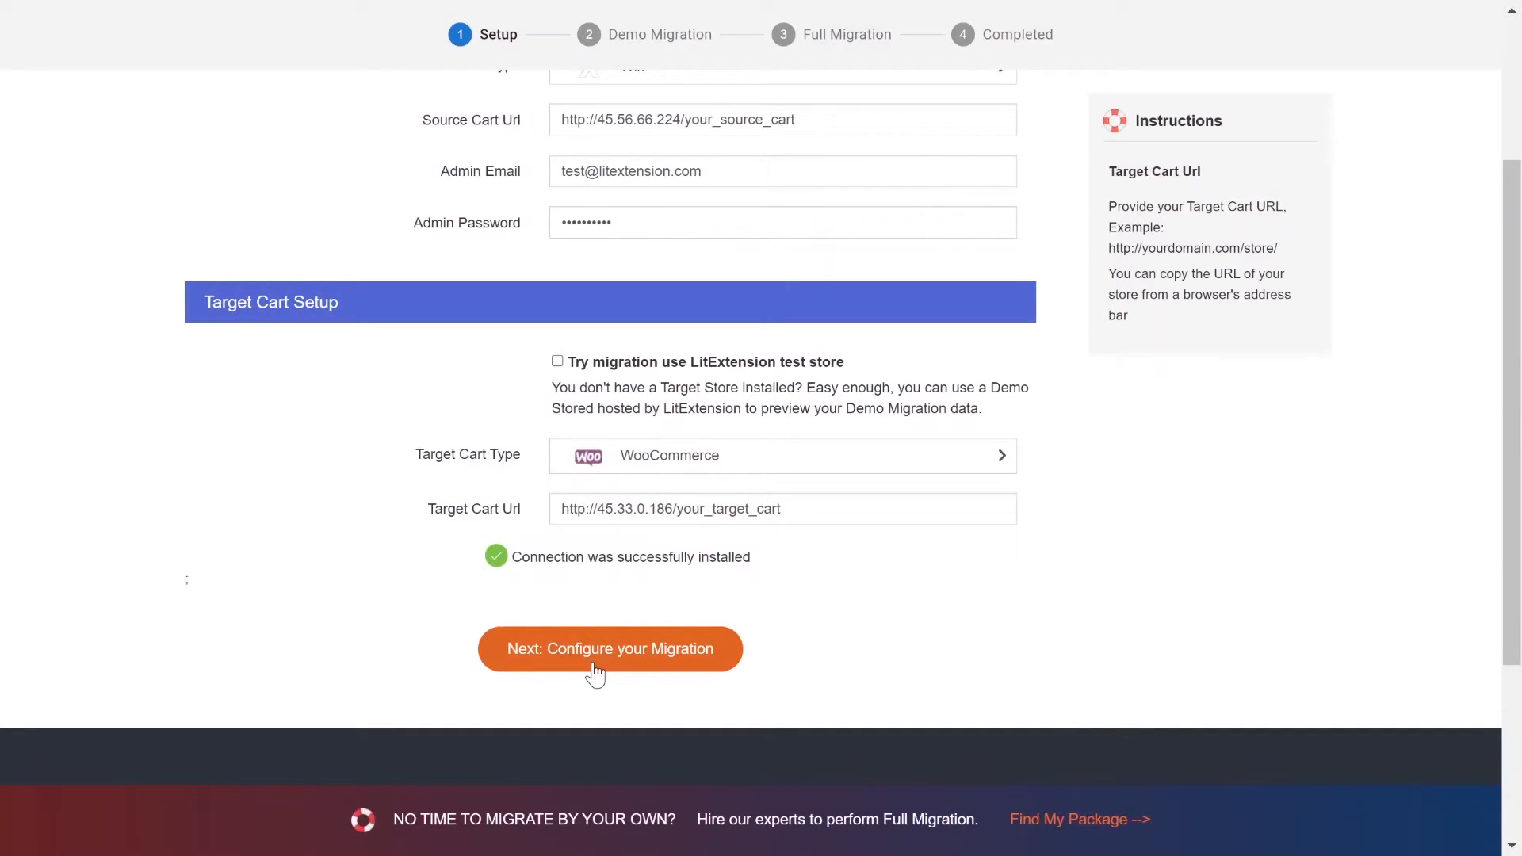
{"action": "left_click", "coordinate": [610, 648]}
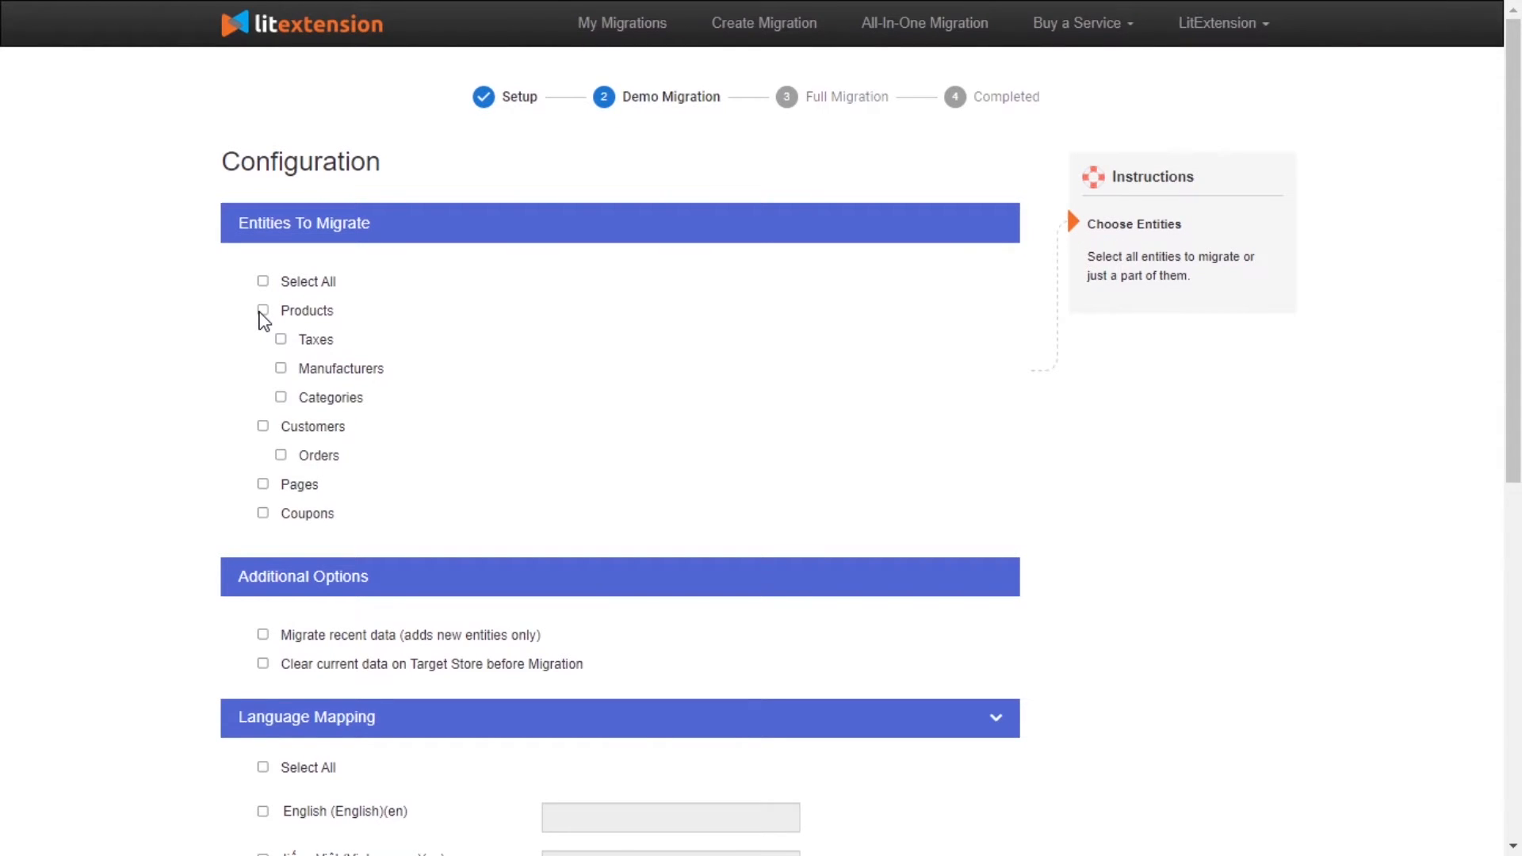
Tick Products, Pages and Coupons, then play and close the customer passwords video.
{"action": "left_click", "coordinate": [263, 310]}
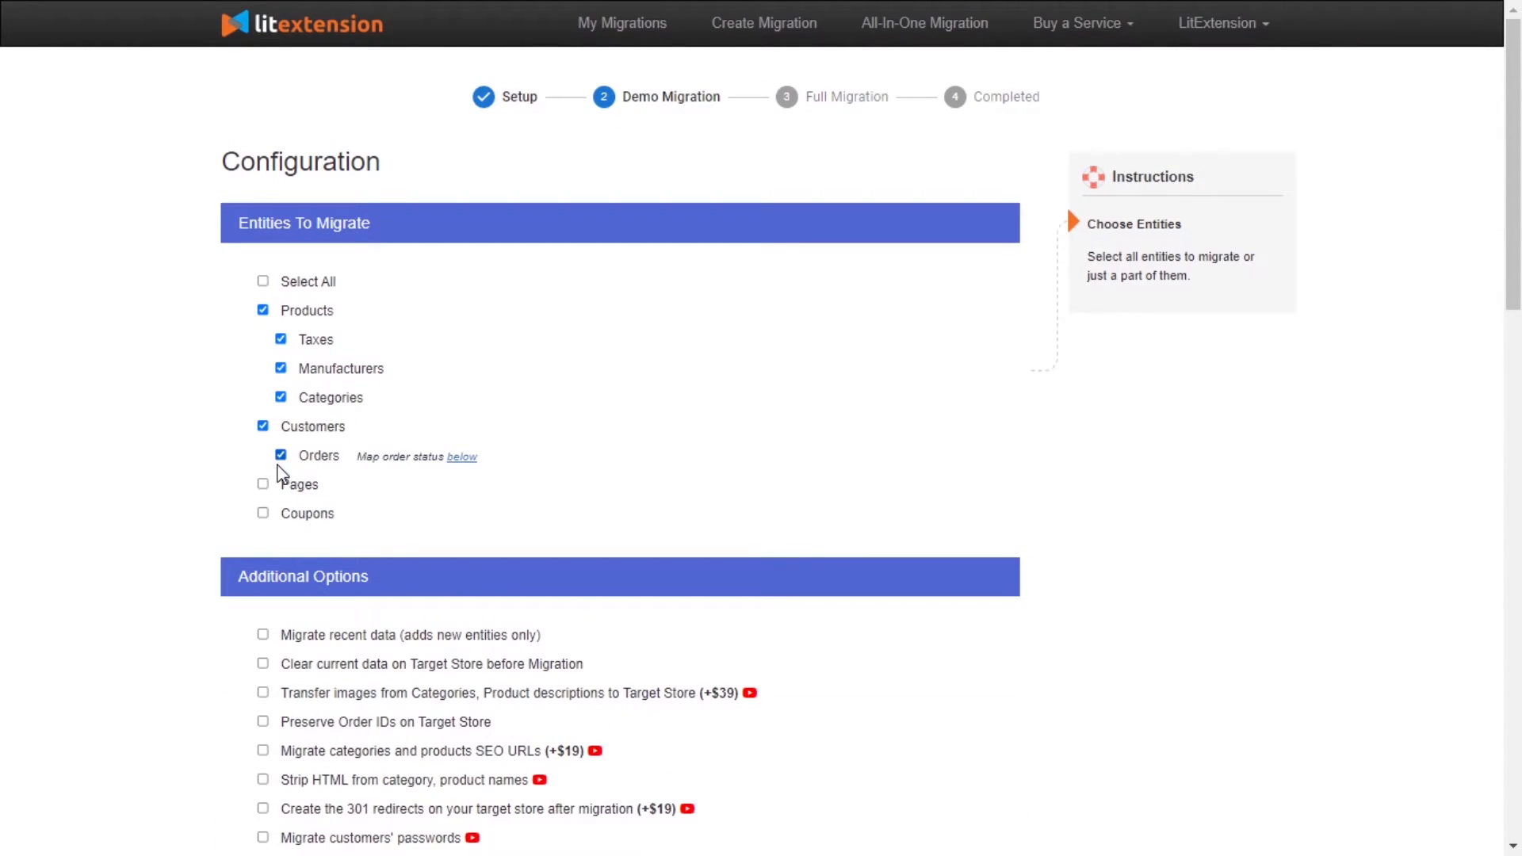
{"action": "left_click", "coordinate": [262, 484]}
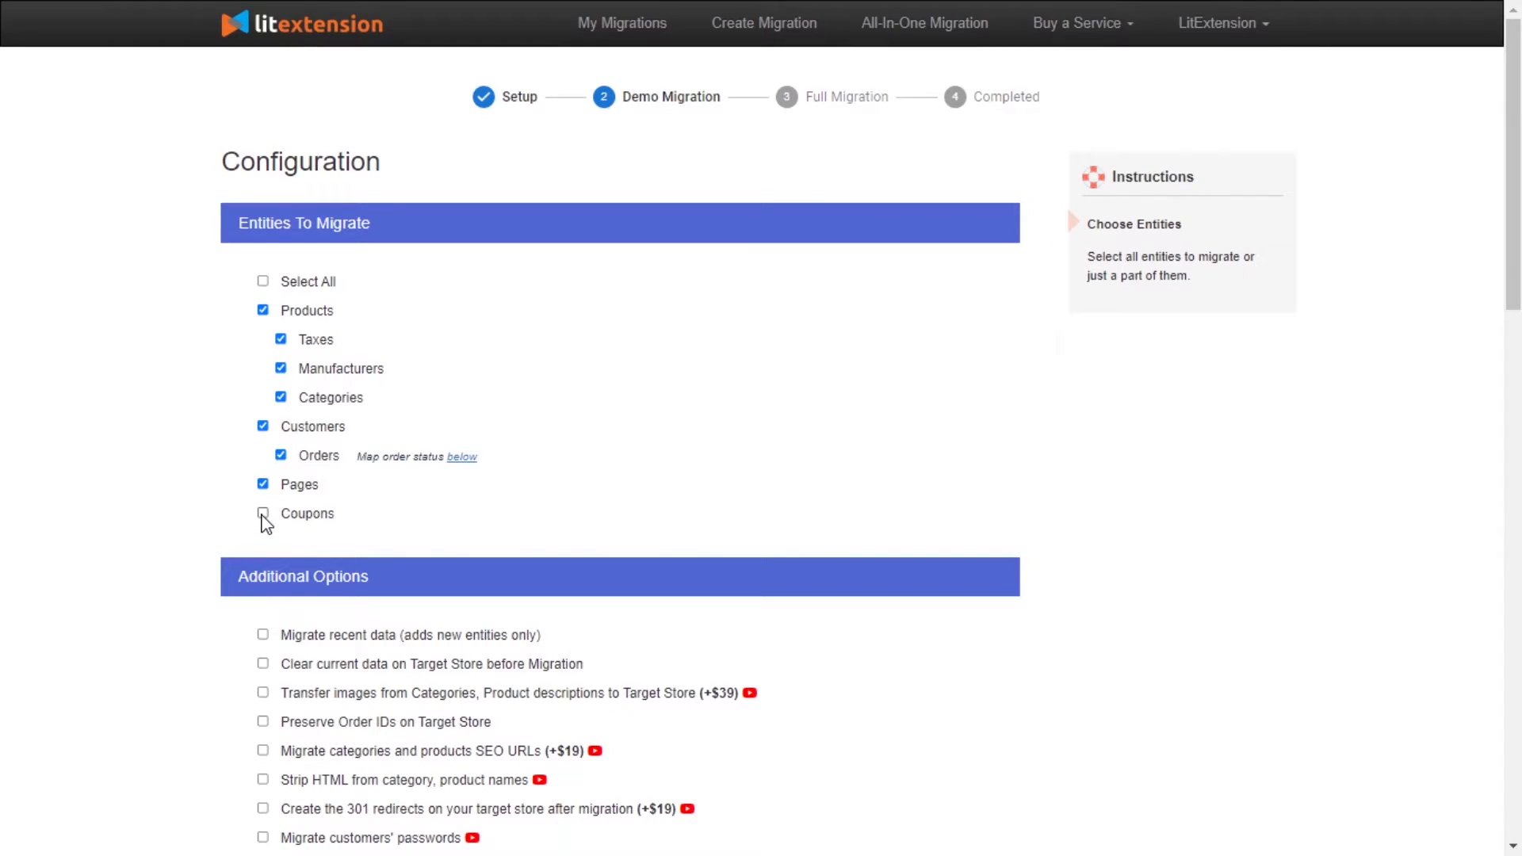
{"action": "left_click", "coordinate": [263, 514]}
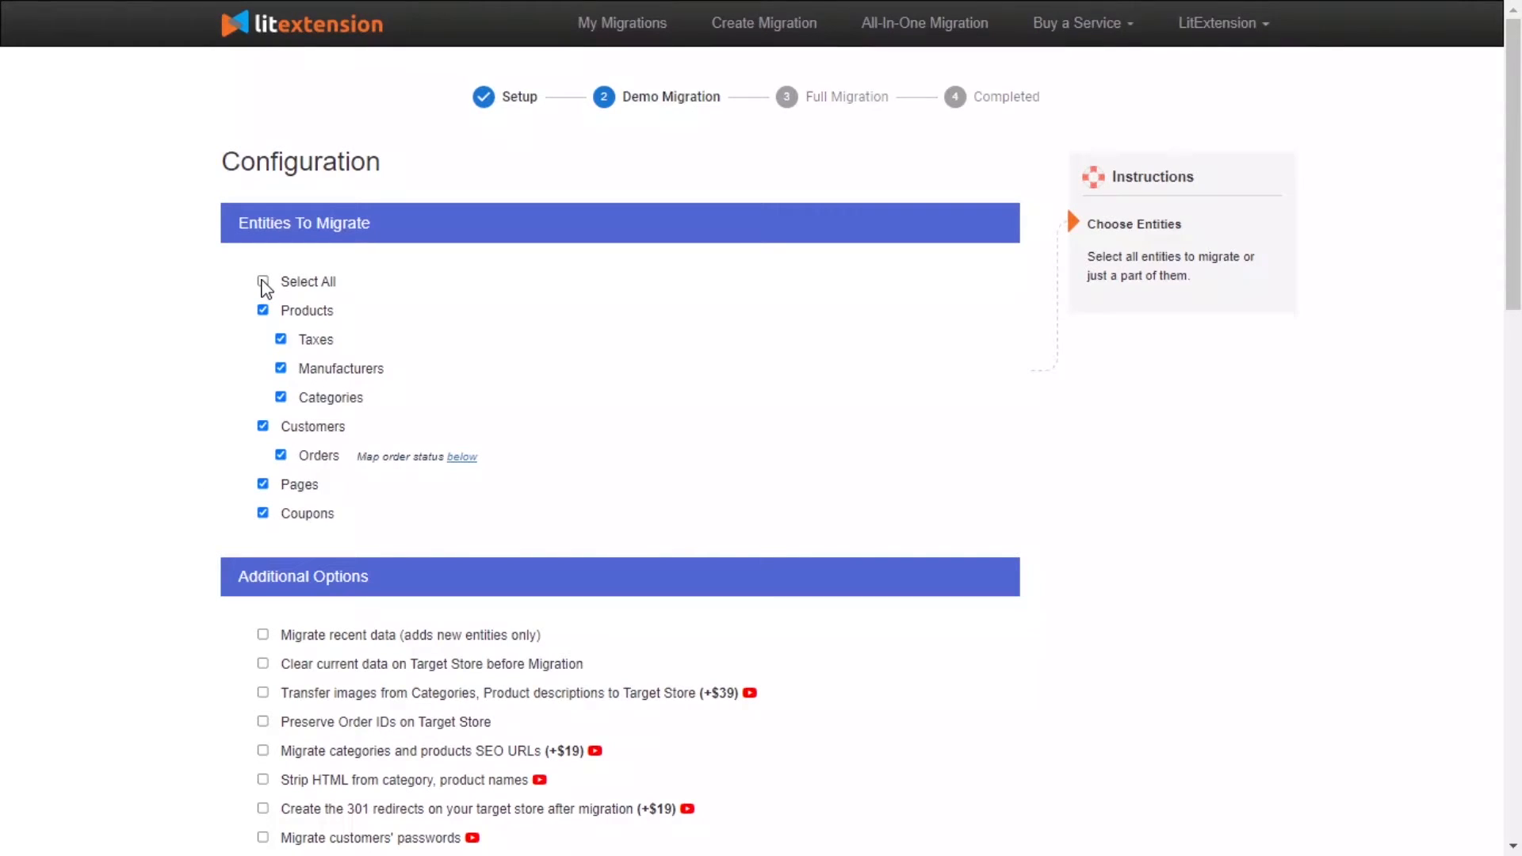
{"action": "scroll", "scroll_direction": "down", "scroll_amount": 3}
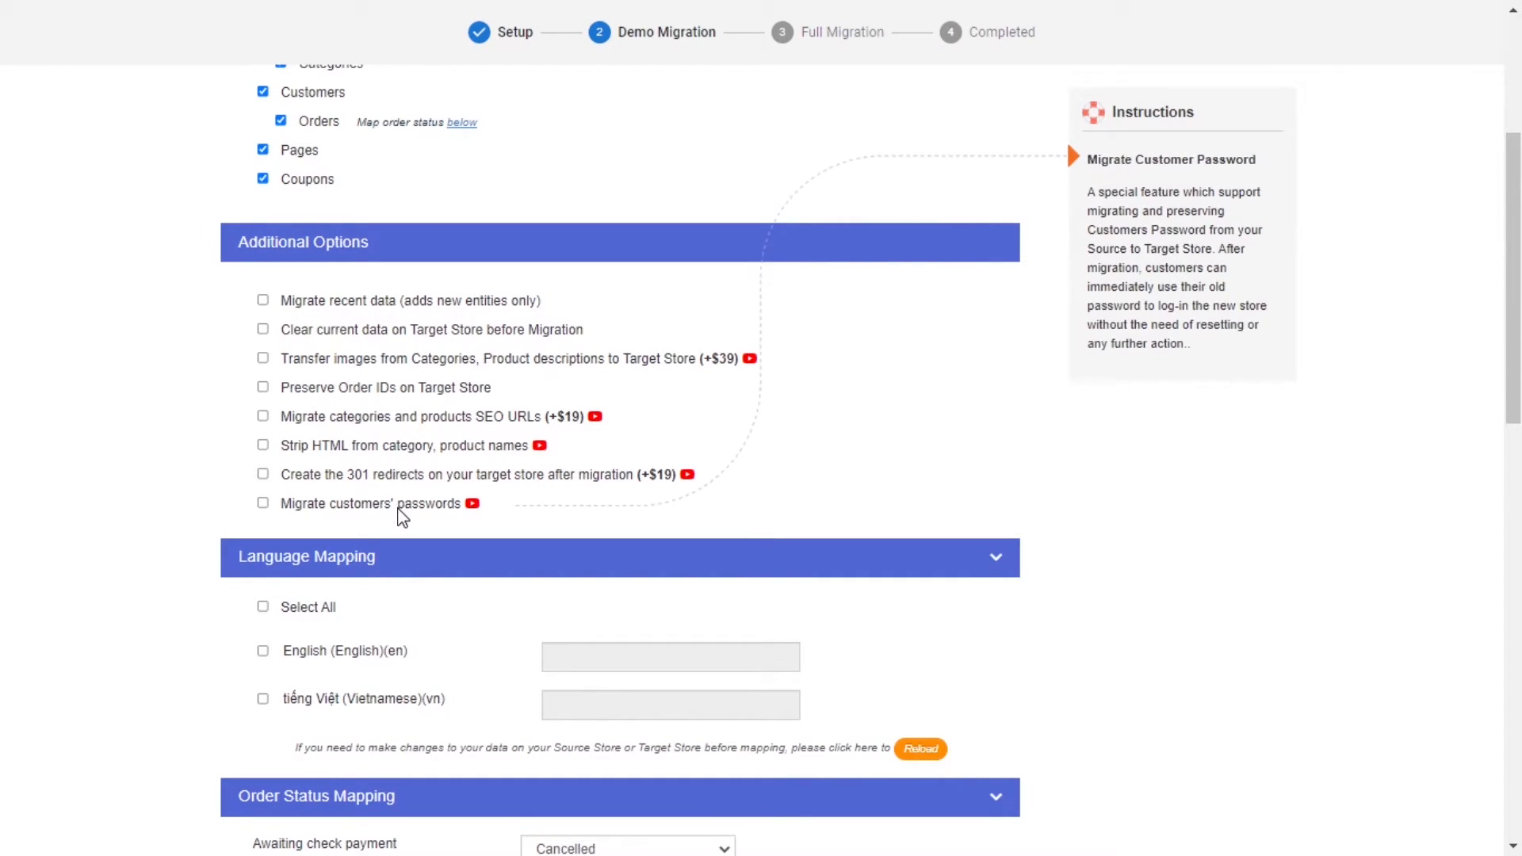
{"action": "left_click", "coordinate": [471, 503]}
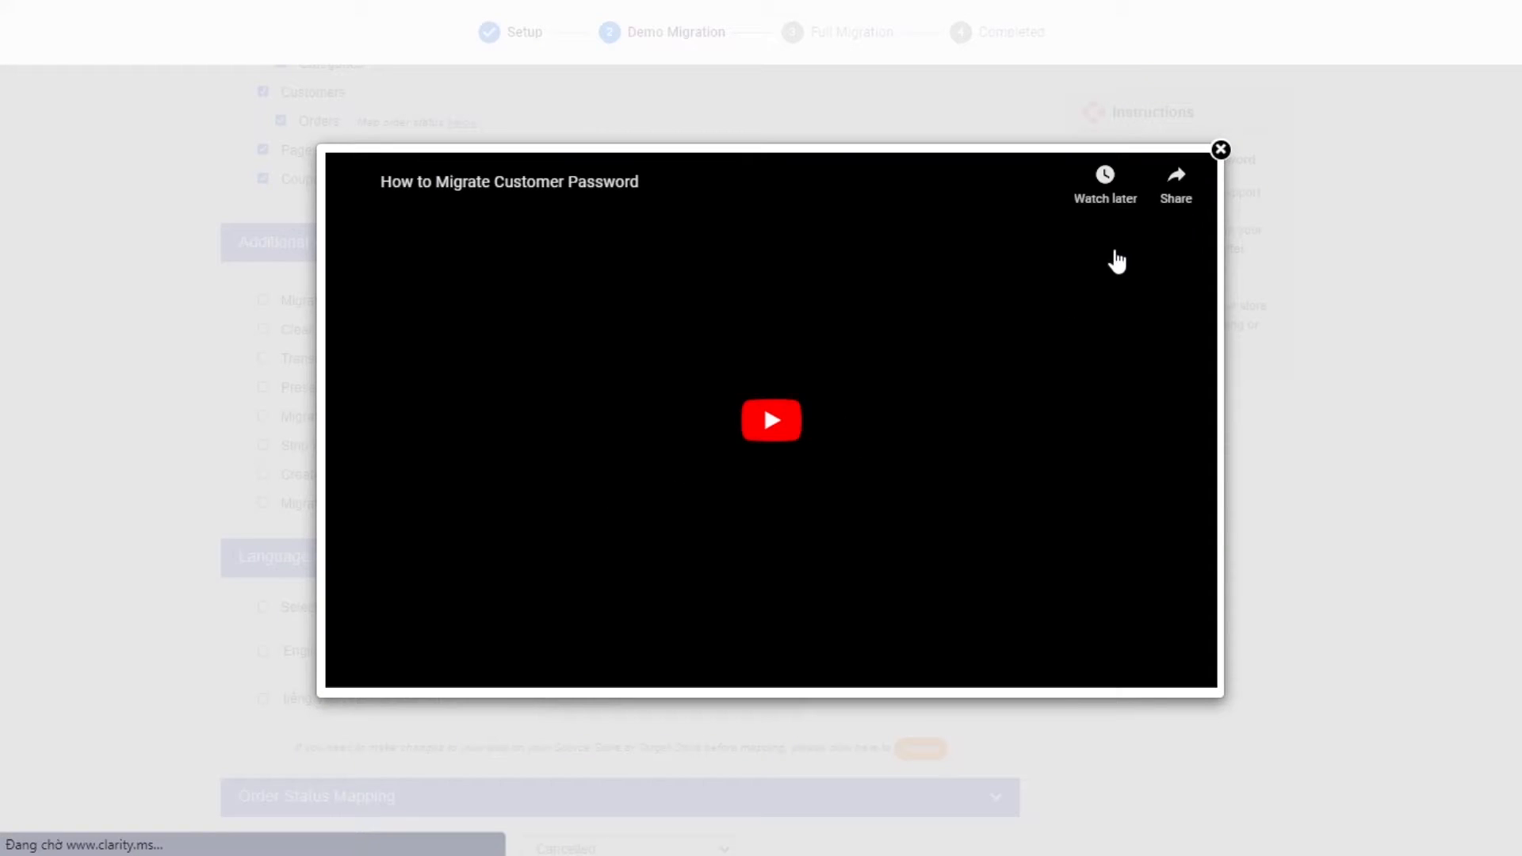
{"action": "left_click", "coordinate": [1219, 150]}
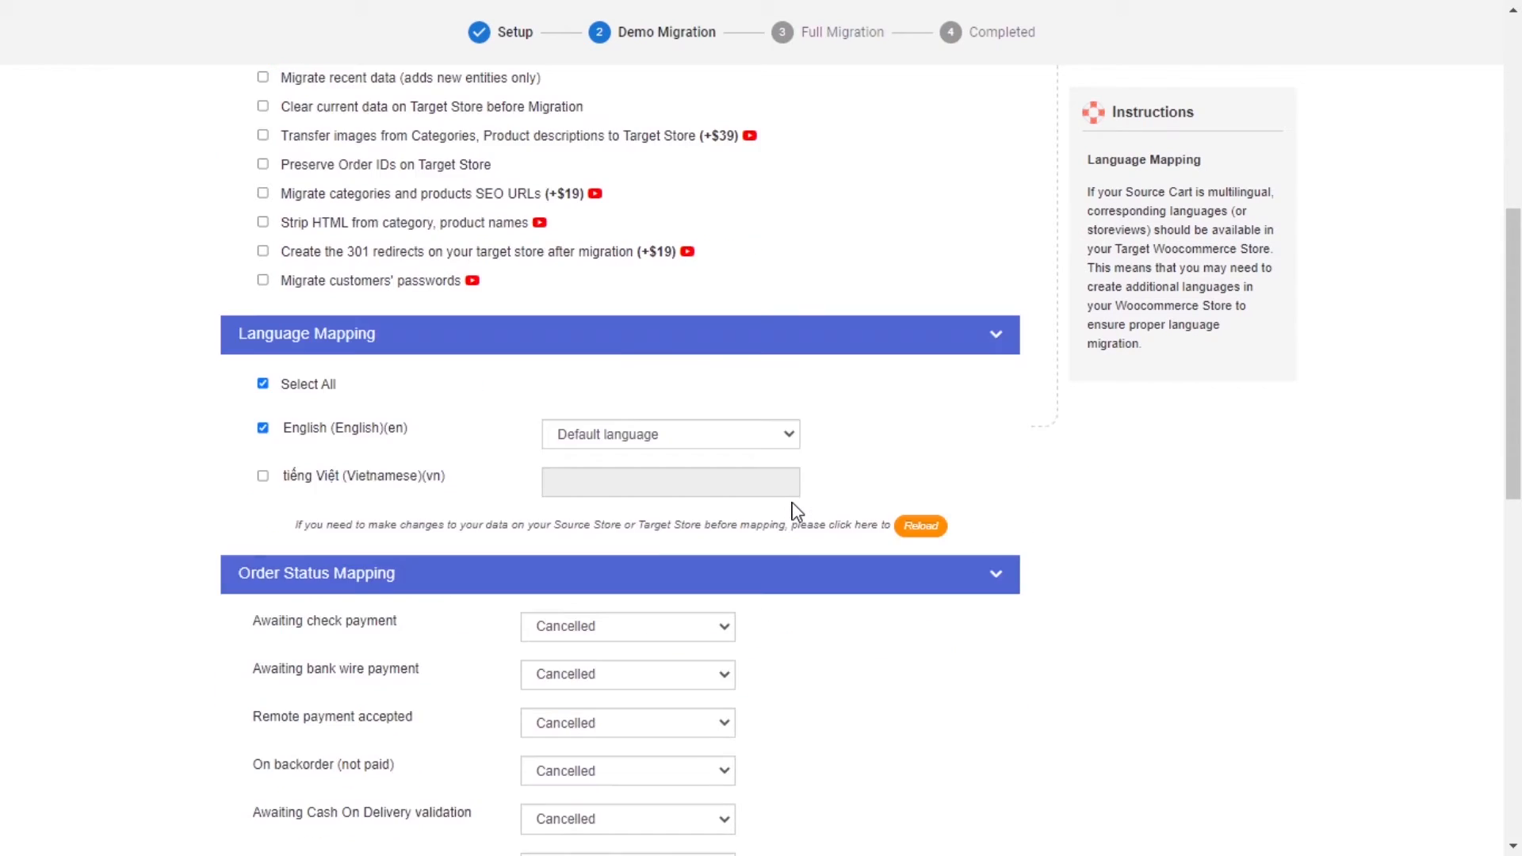
Change an order status mapping dropdown to a target status.
{"action": "left_click", "coordinate": [626, 499]}
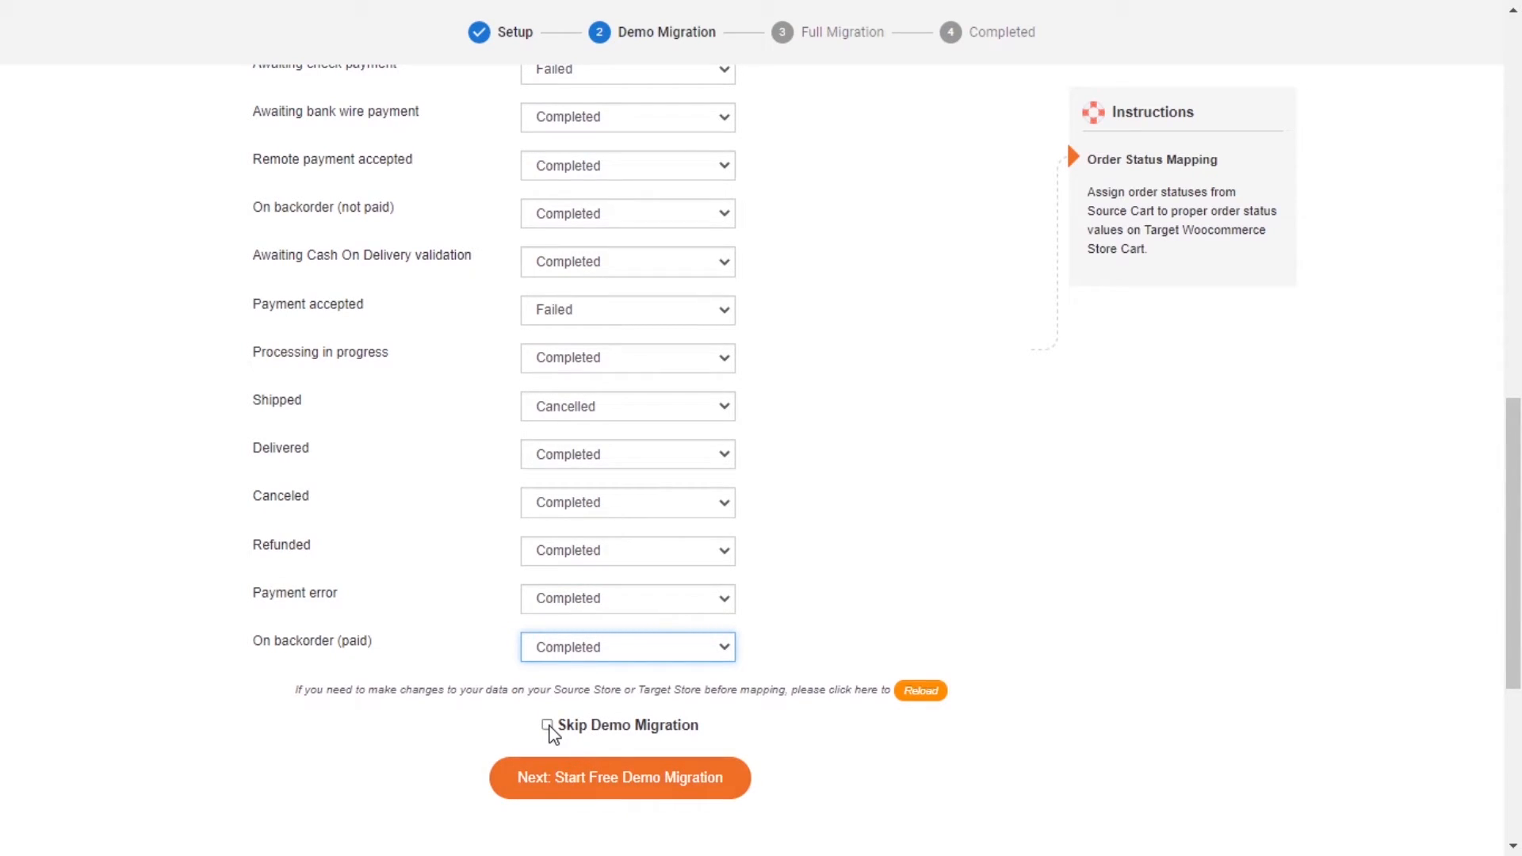
Tick Skip Demo Migration and start the full migration.
{"action": "left_click", "coordinate": [546, 725]}
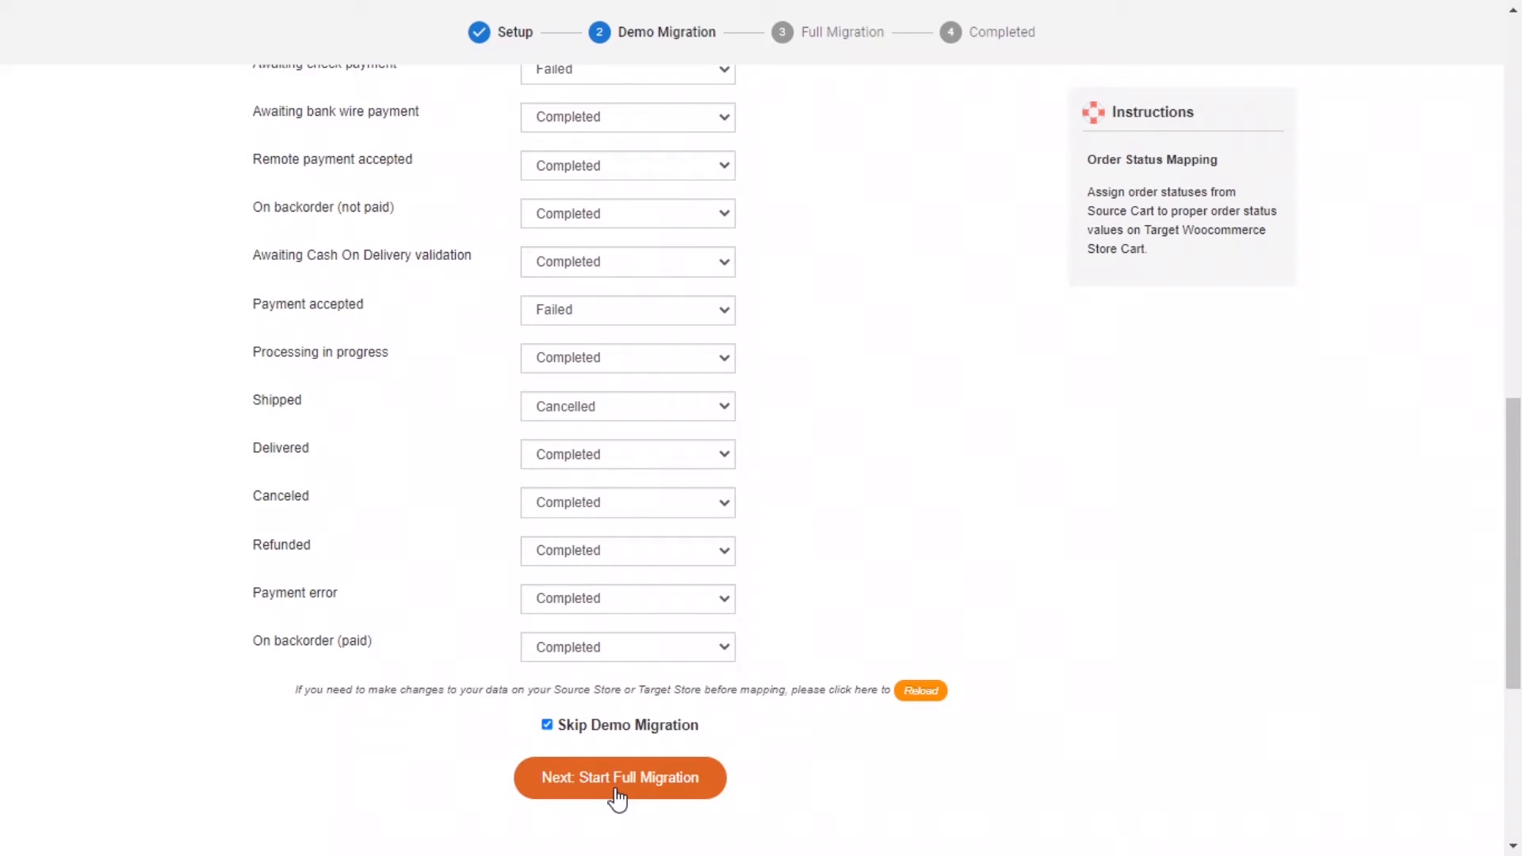
{"action": "left_click", "coordinate": [619, 778]}
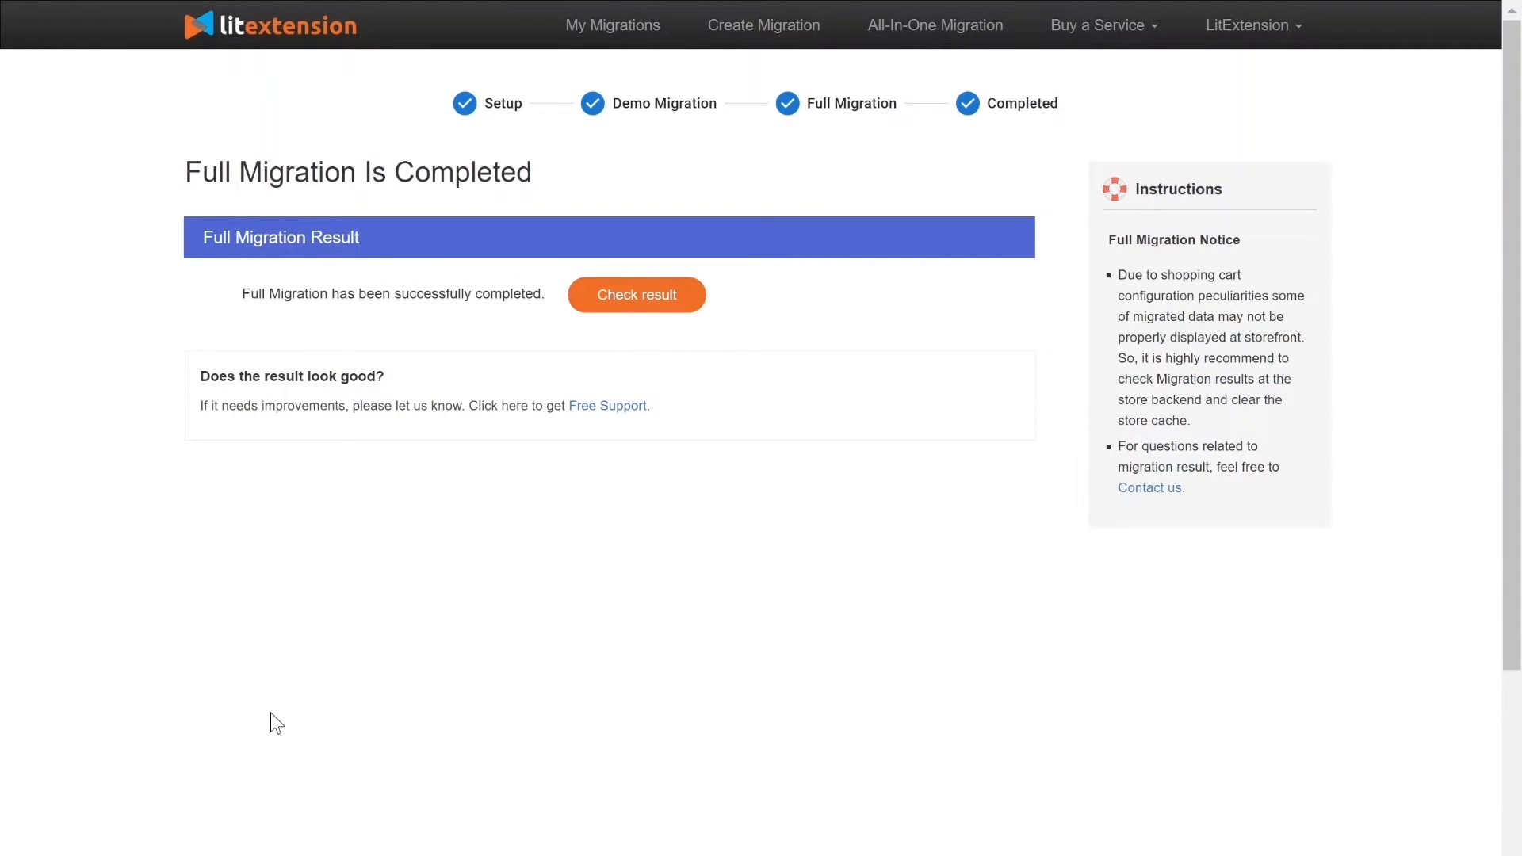
{"action": "mouse_move", "coordinate": [695, 285]}
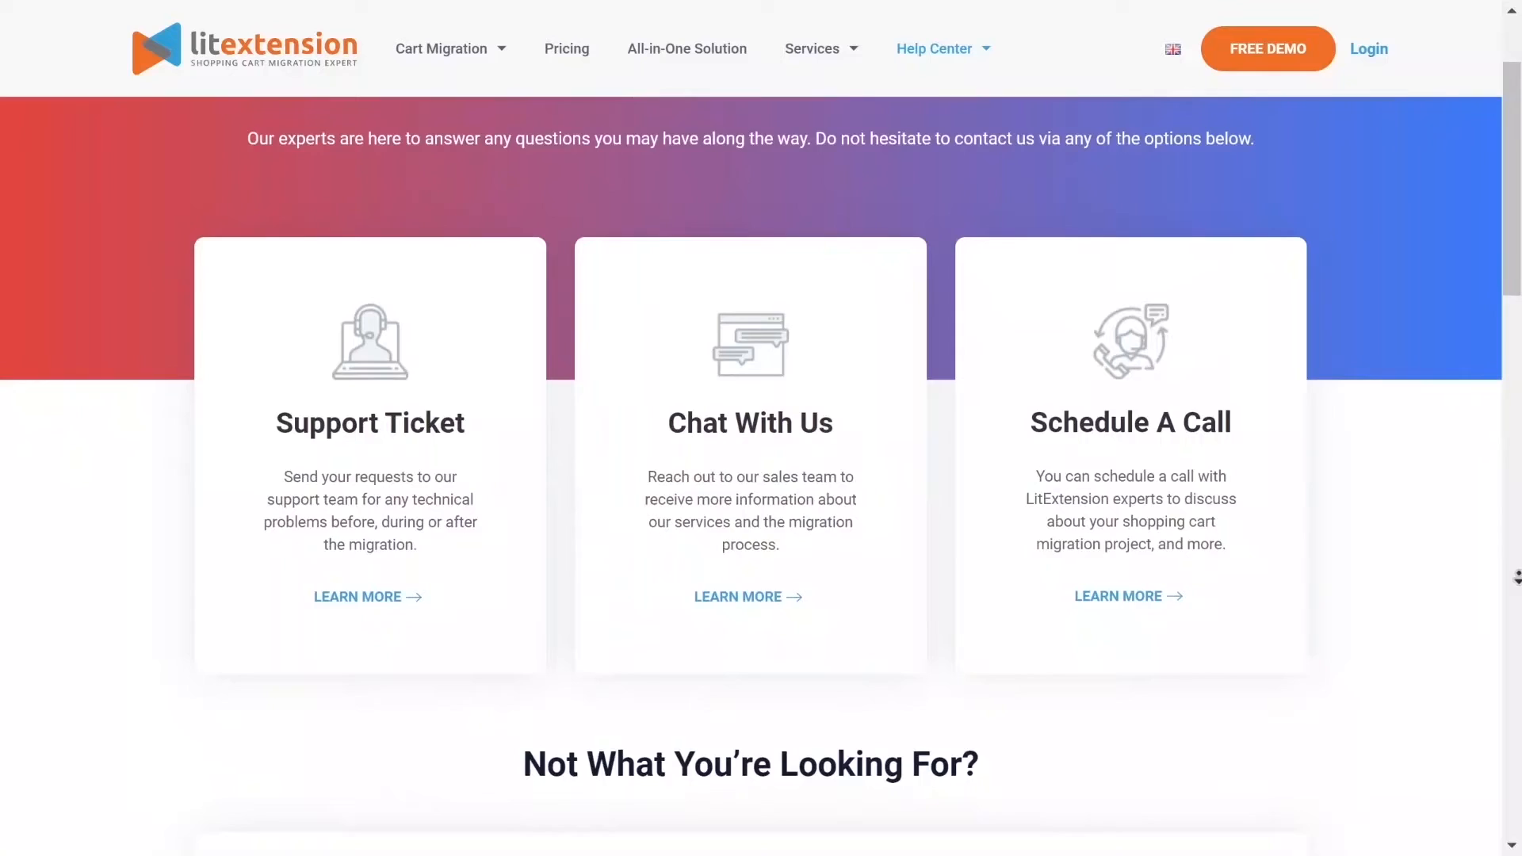
Scroll through the LitExtension support page.
{"action": "scroll", "scroll_direction": "down", "scroll_amount": 3}
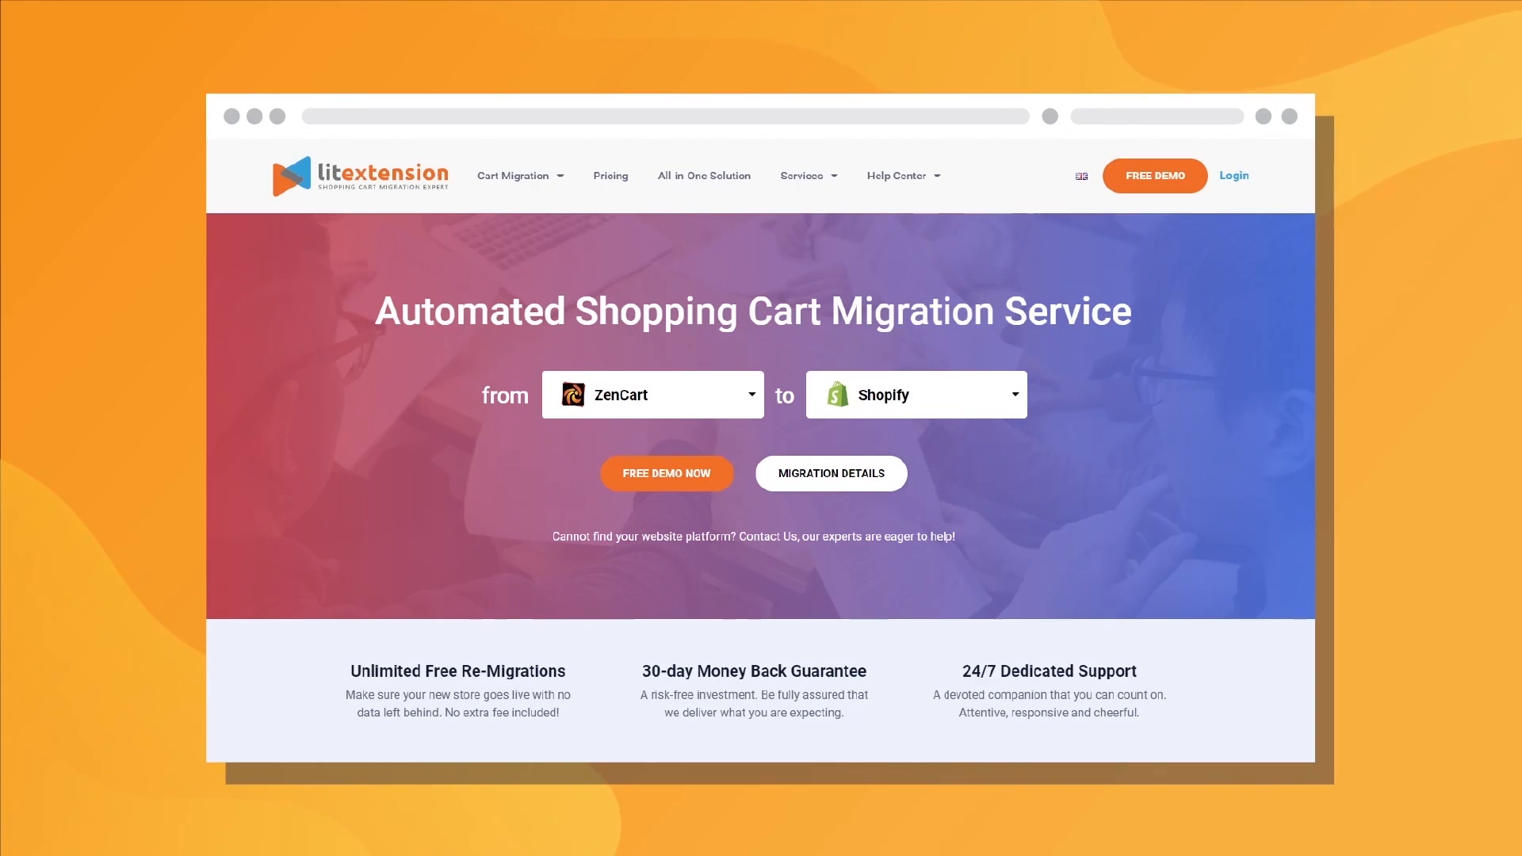
{"action": "left_click", "coordinate": [667, 474]}
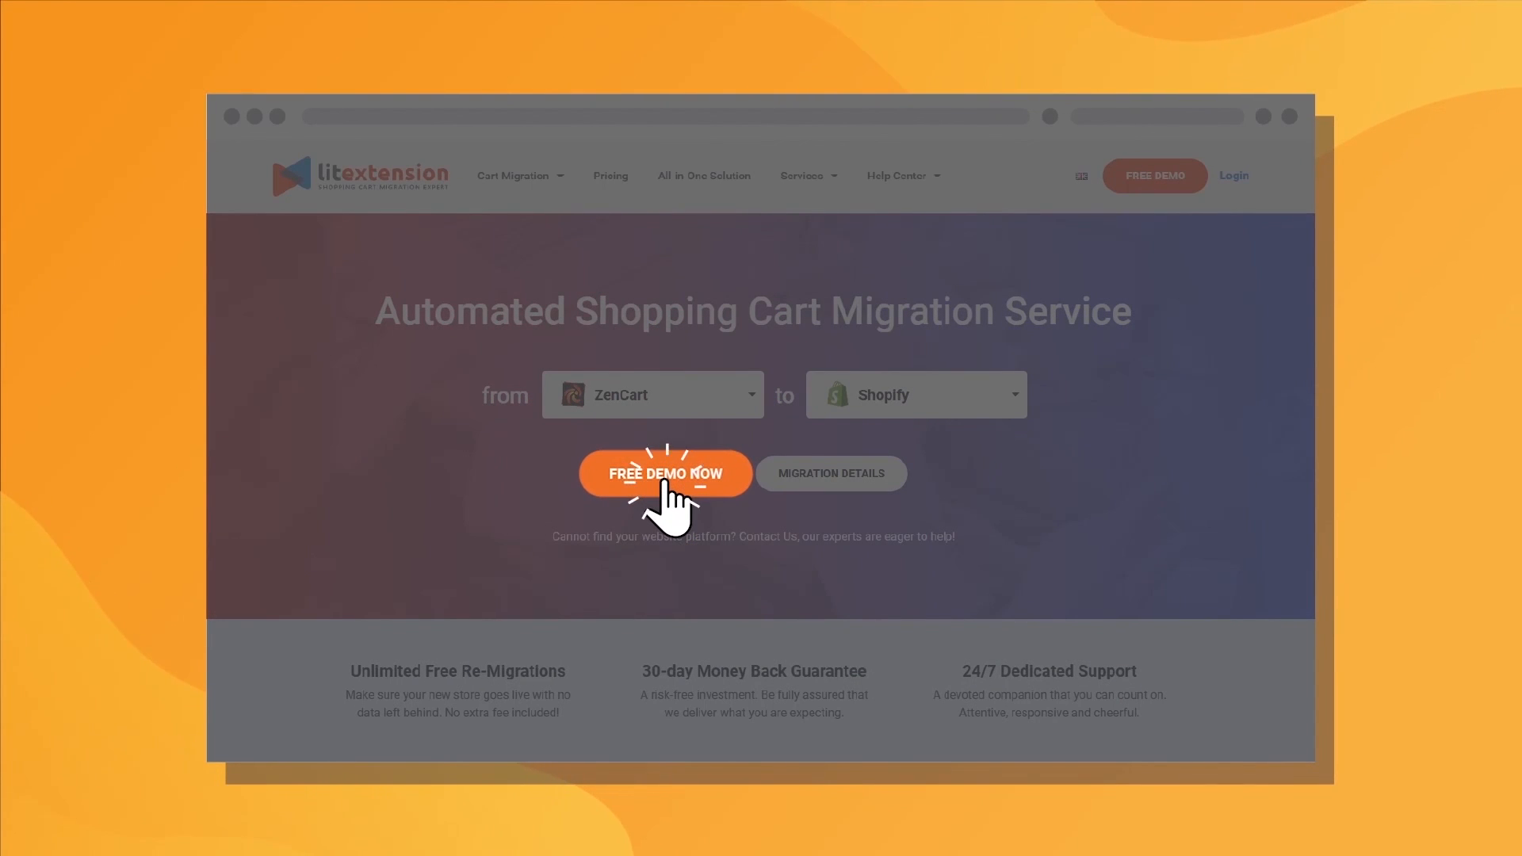